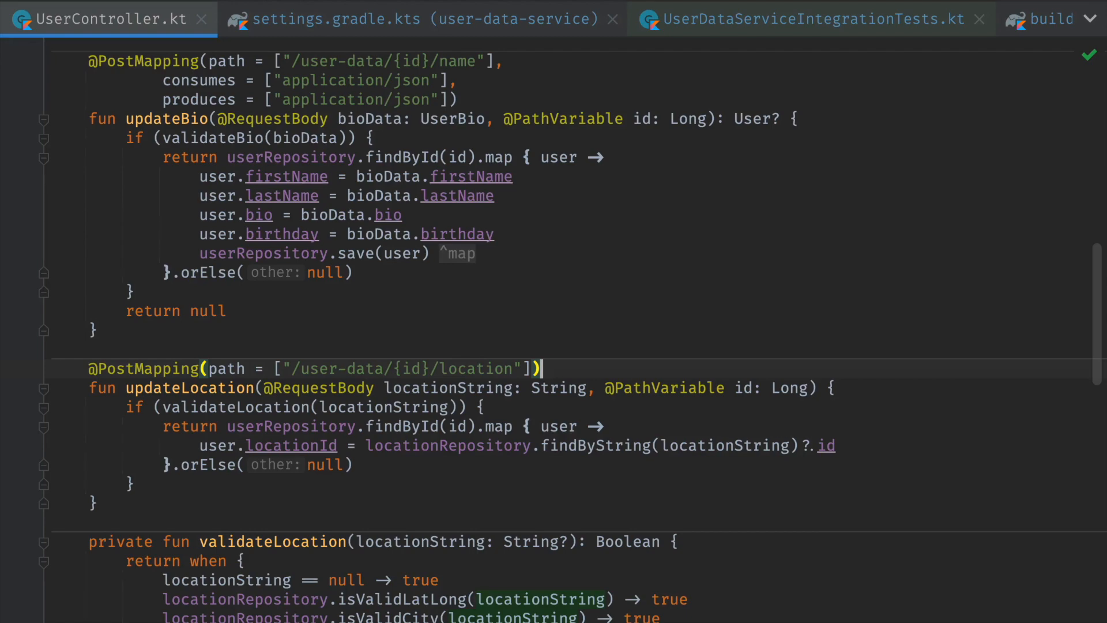
key(ctrl+e)
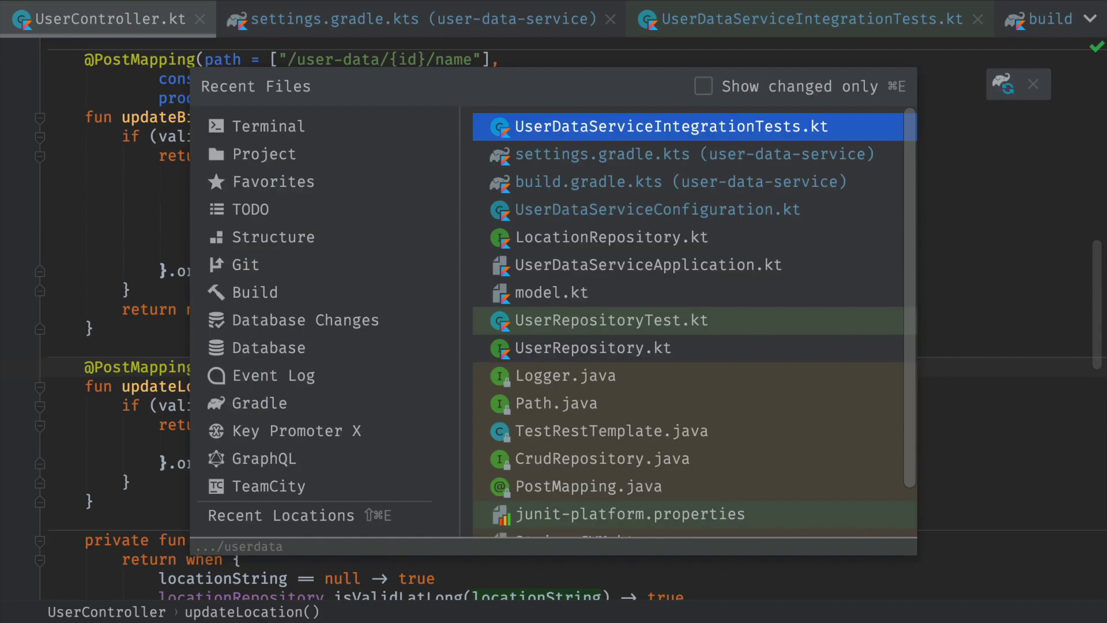
text(settings.gradle)
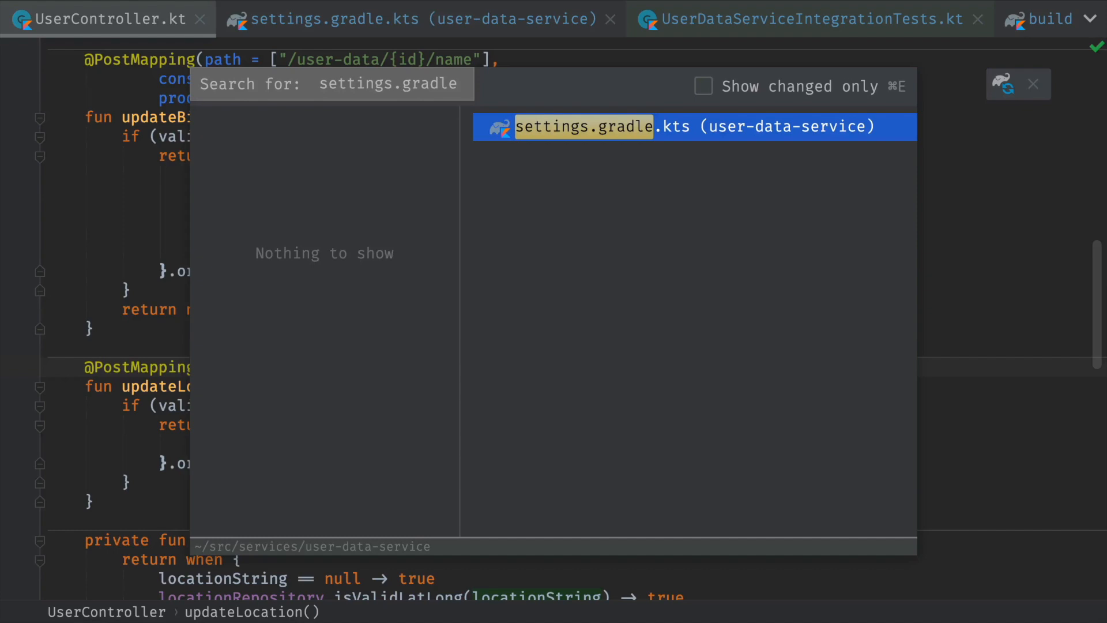
click(692, 126)
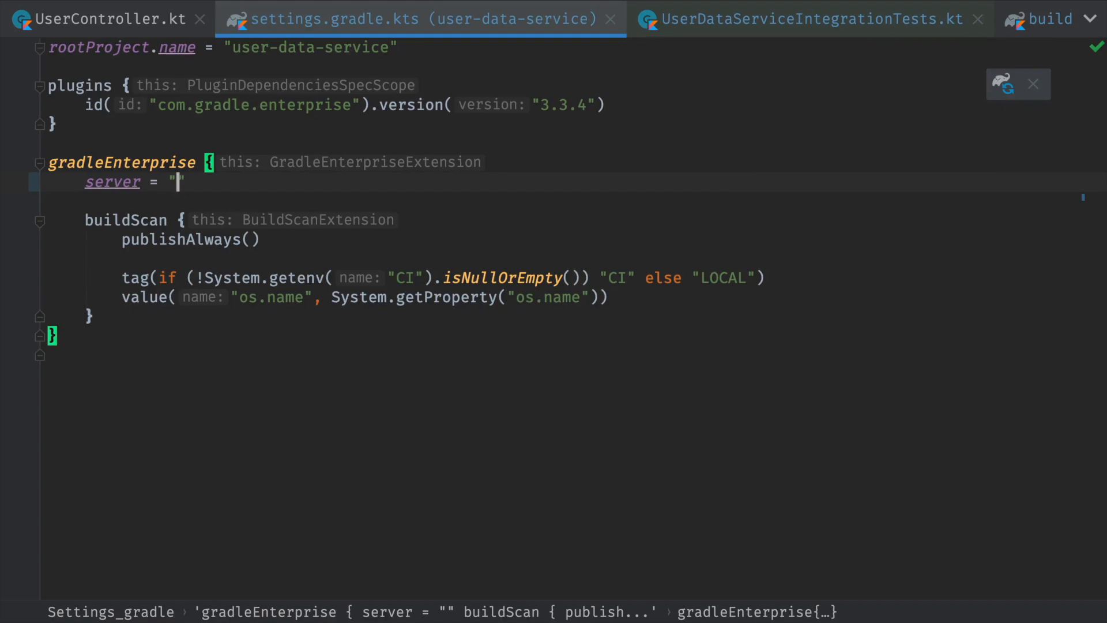
text(https://gradle-enterprise.moonshot.com)
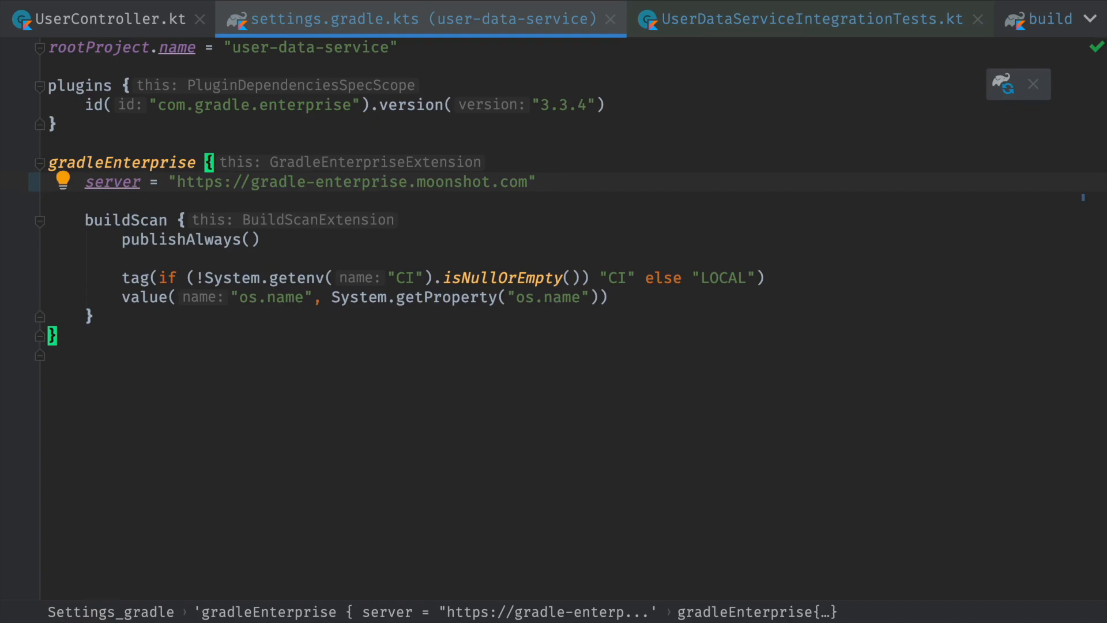
click(805, 20)
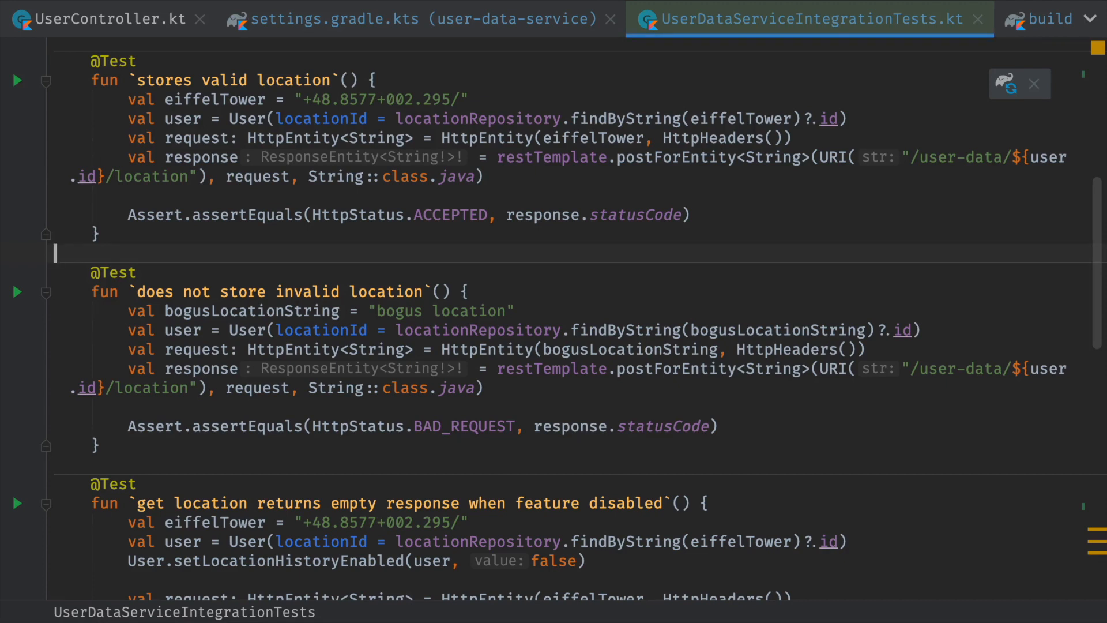
text(// Run #1: FAILED)
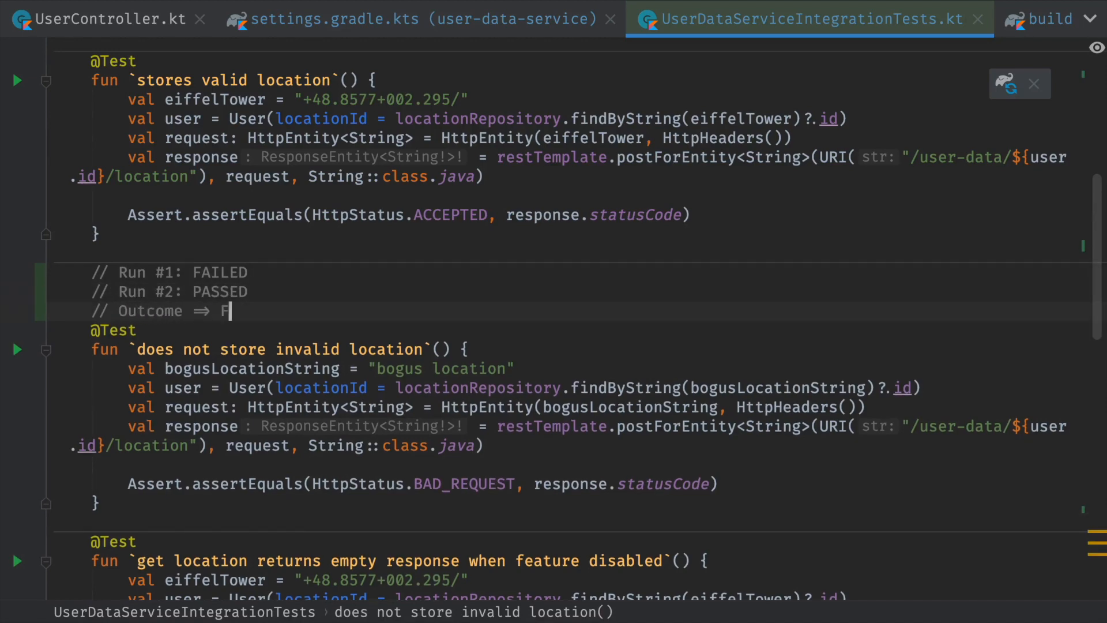
text(LAKY)
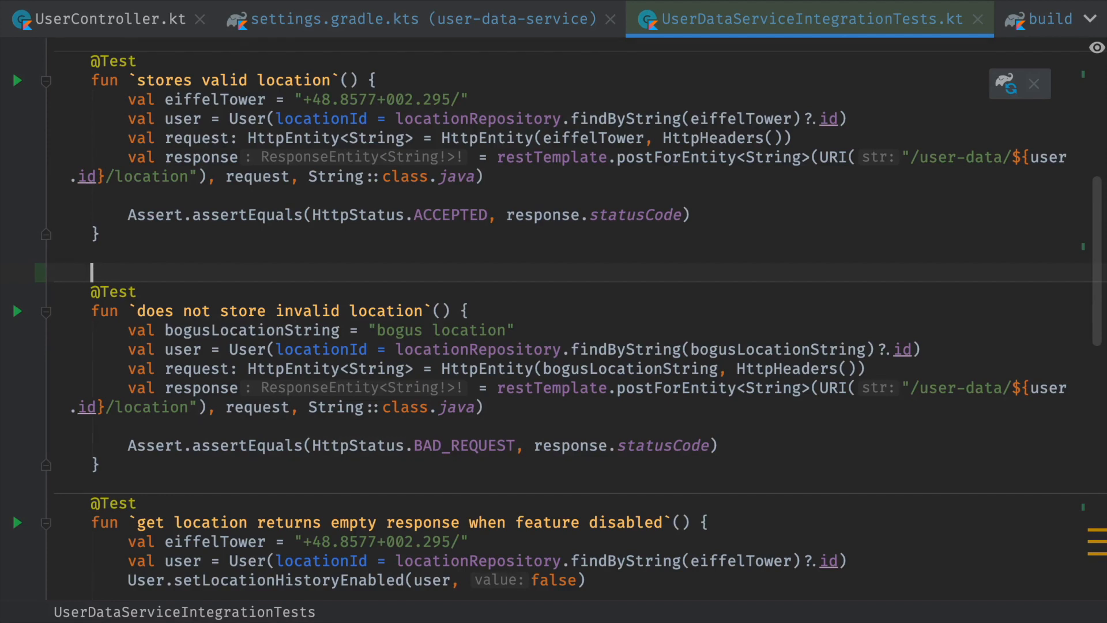
text(@Retry)
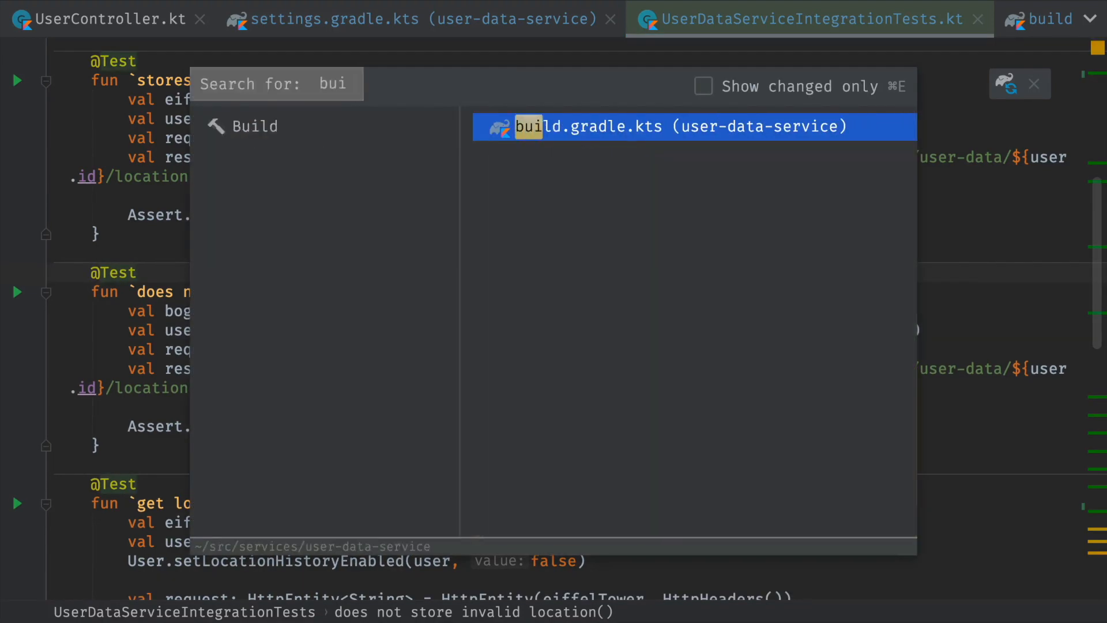
- In build.gradle.kts, toggle failOnPassedAfterRetry in the test retry block between true and false, leaving it true
click(674, 127)
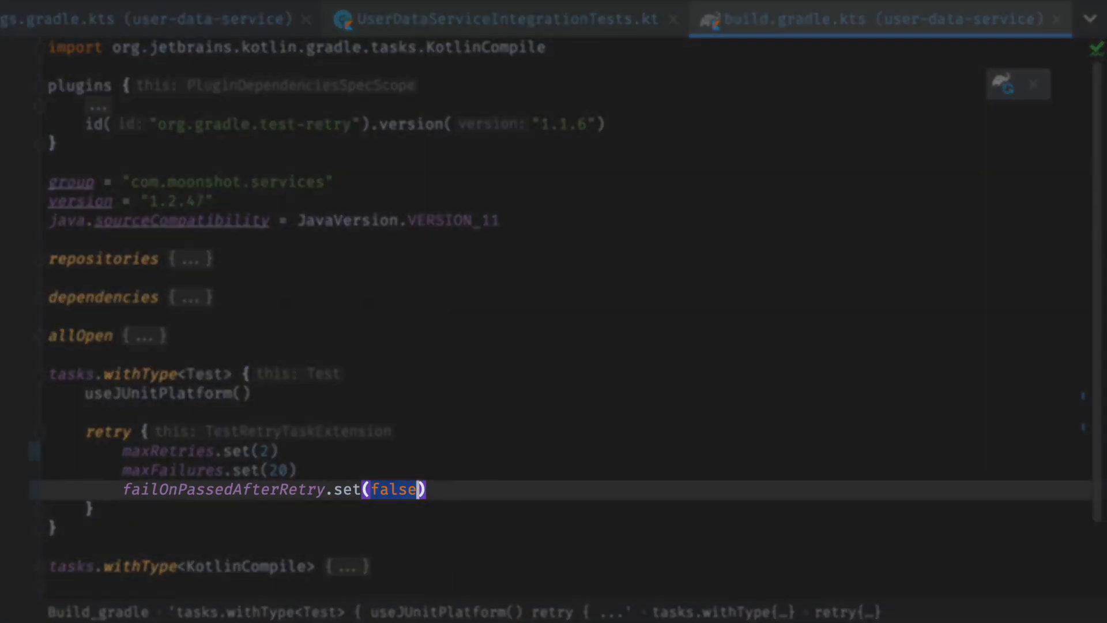
text(true)
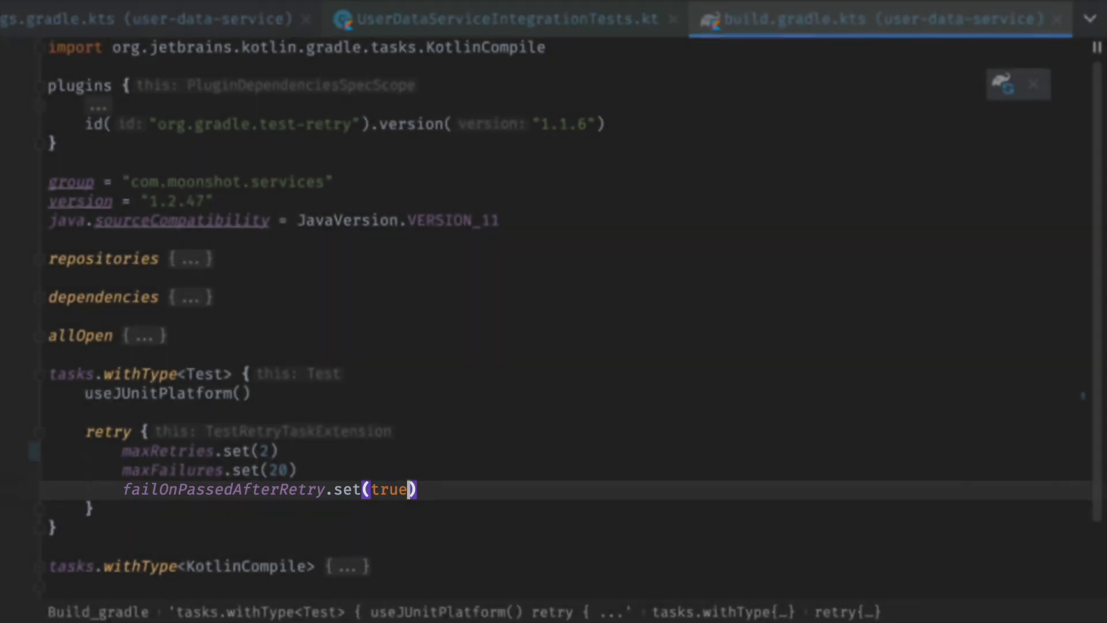
text(false)
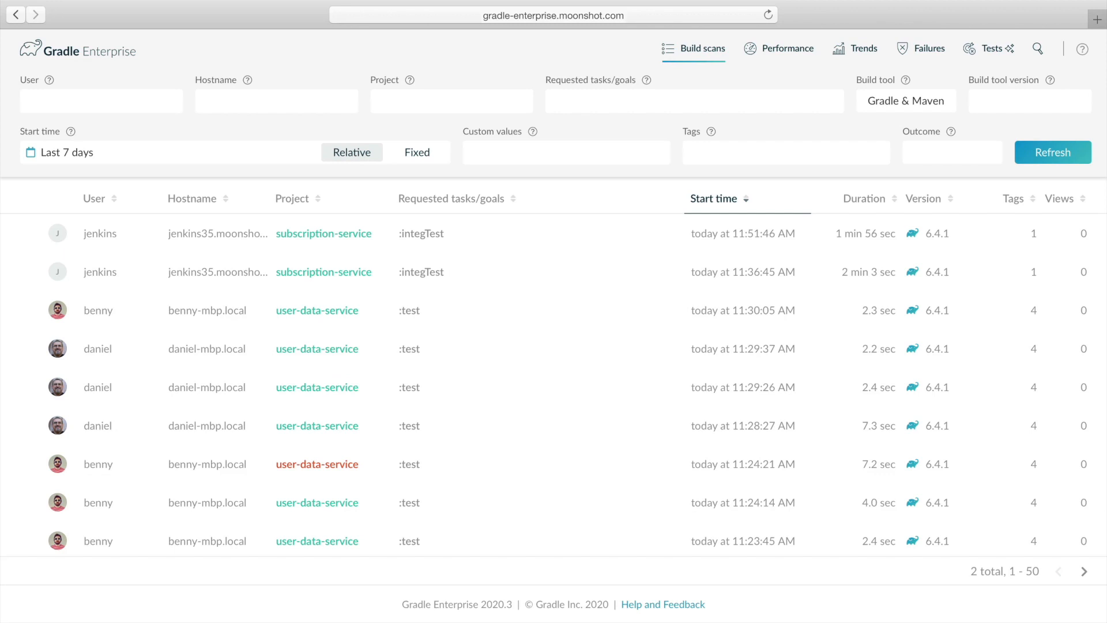
mouse_move(946, 49)
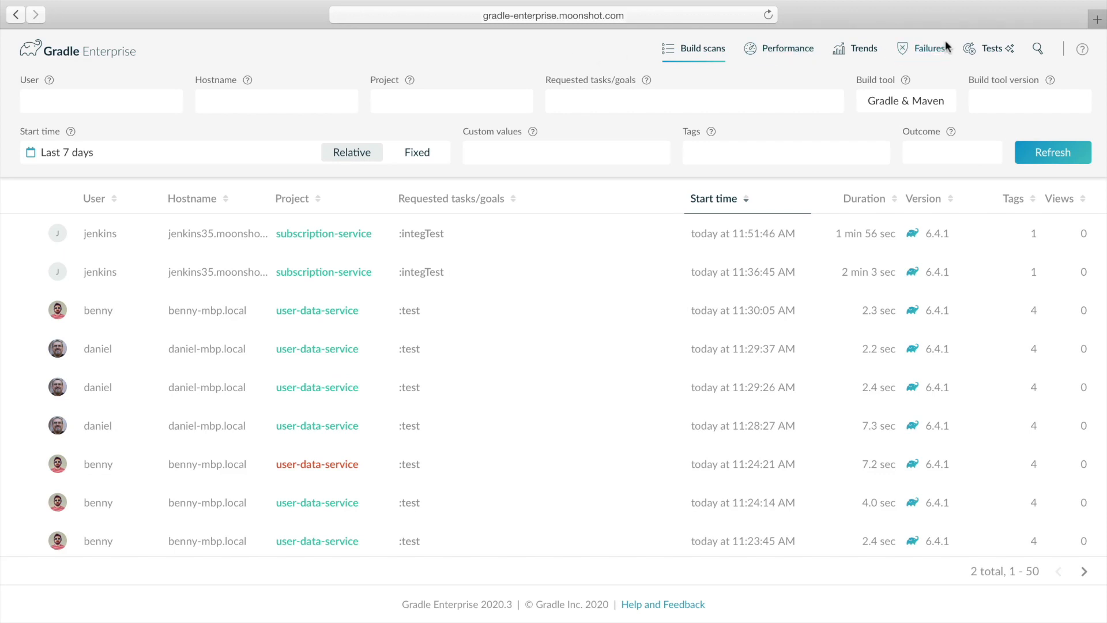
- Go to the Gradle Enterprise Tests dashboard, dismissing the browser's add-bookmark prompt
click(988, 48)
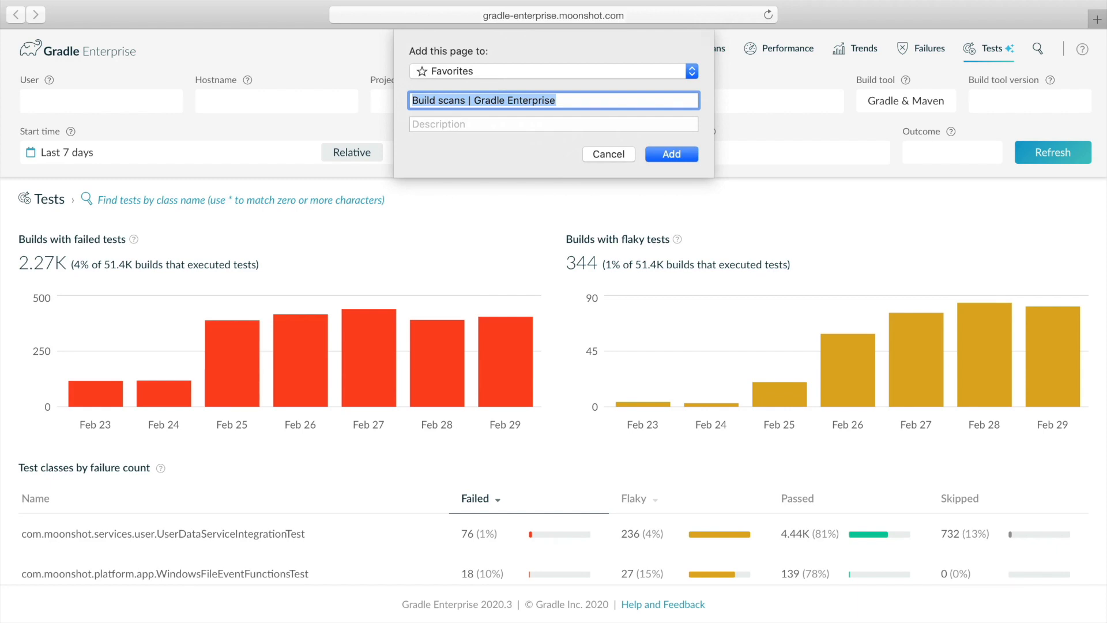
click(608, 153)
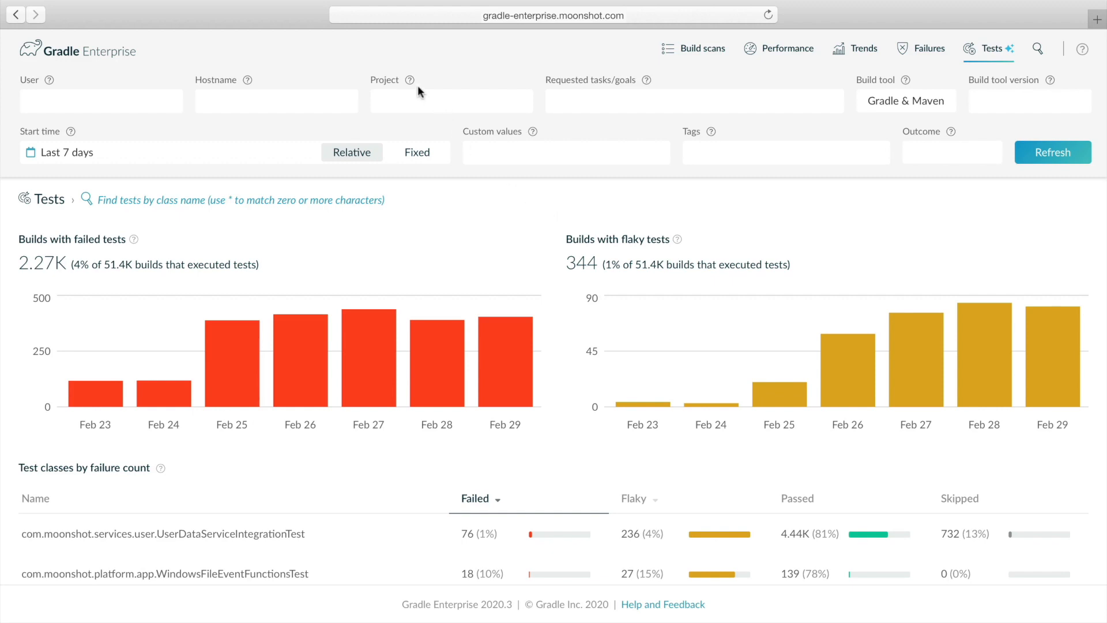
- Filter the Tests dashboard to project user-data-service and sort test classes by flaky count
text(user-data-service)
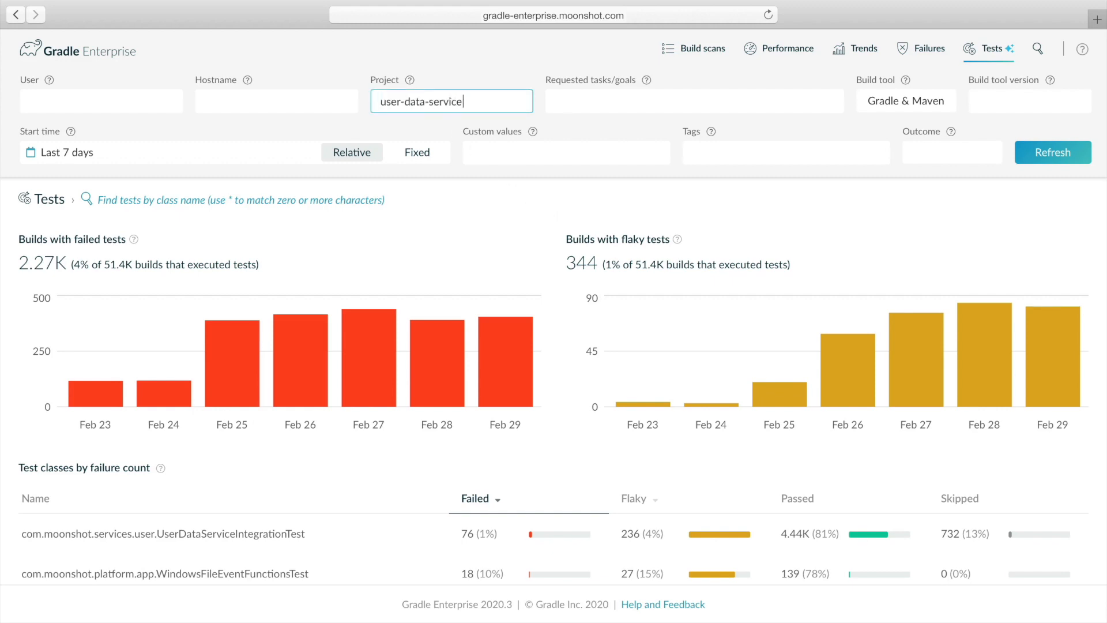
key(Return)
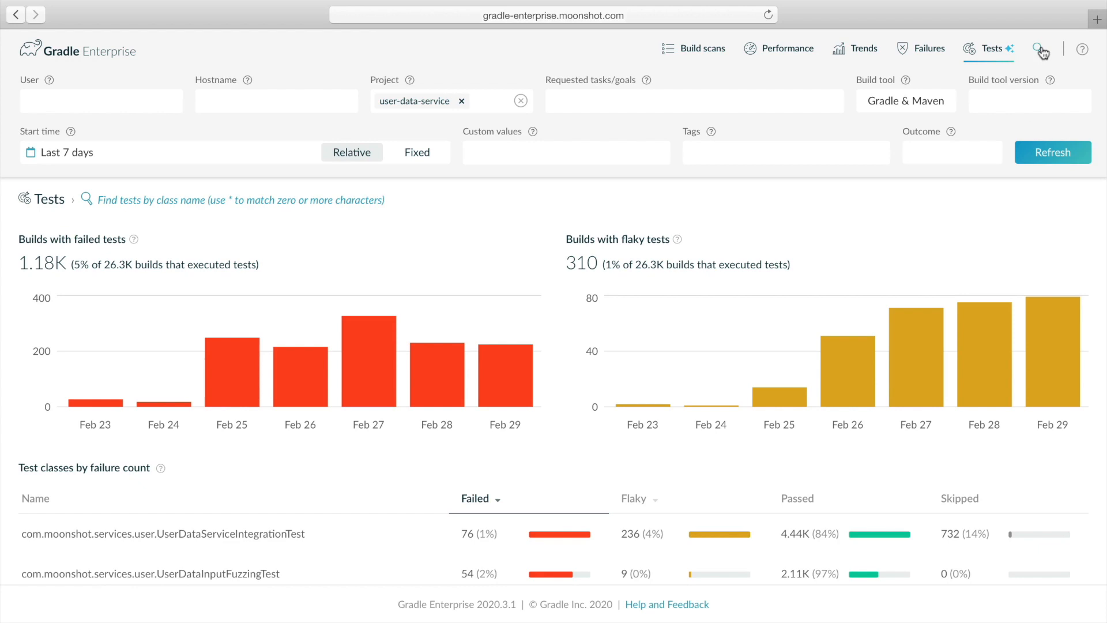
click(1038, 48)
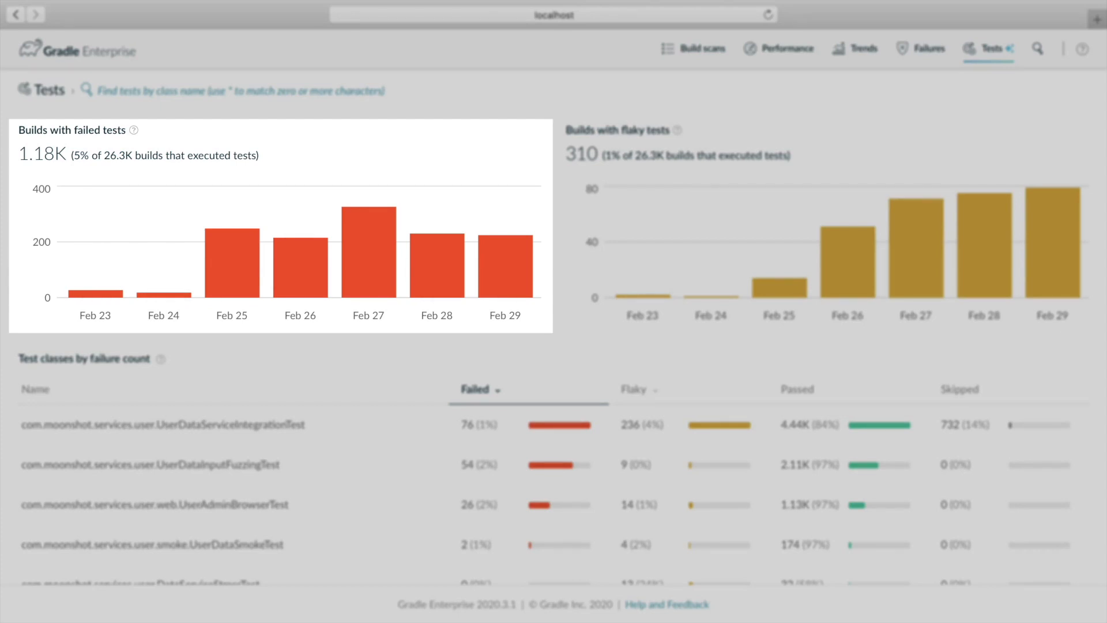
mouse_move(608, 266)
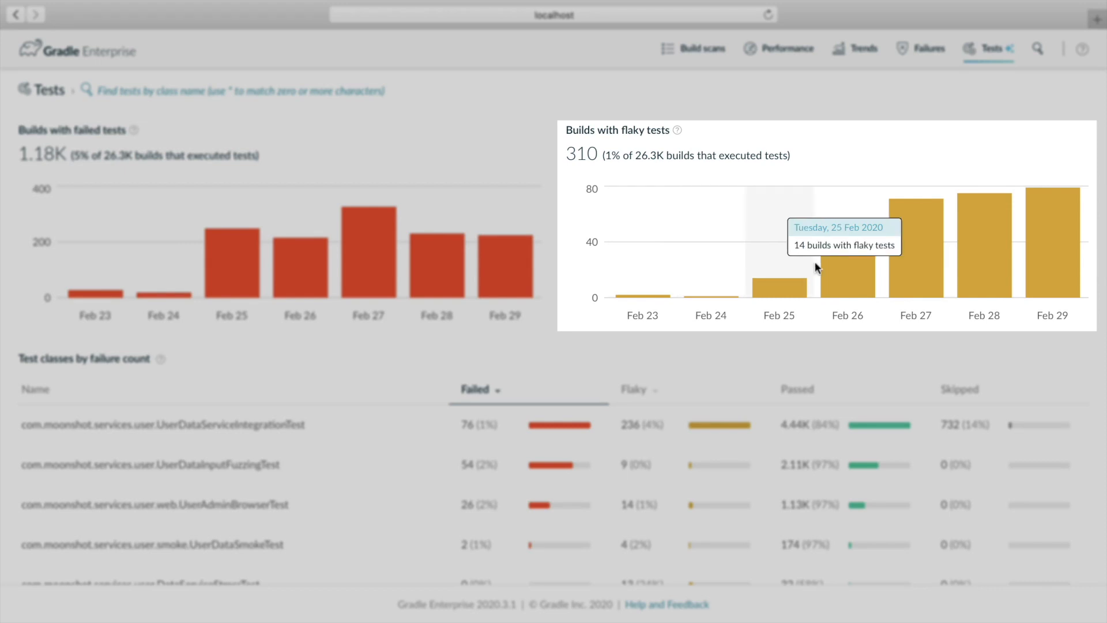
mouse_move(932, 272)
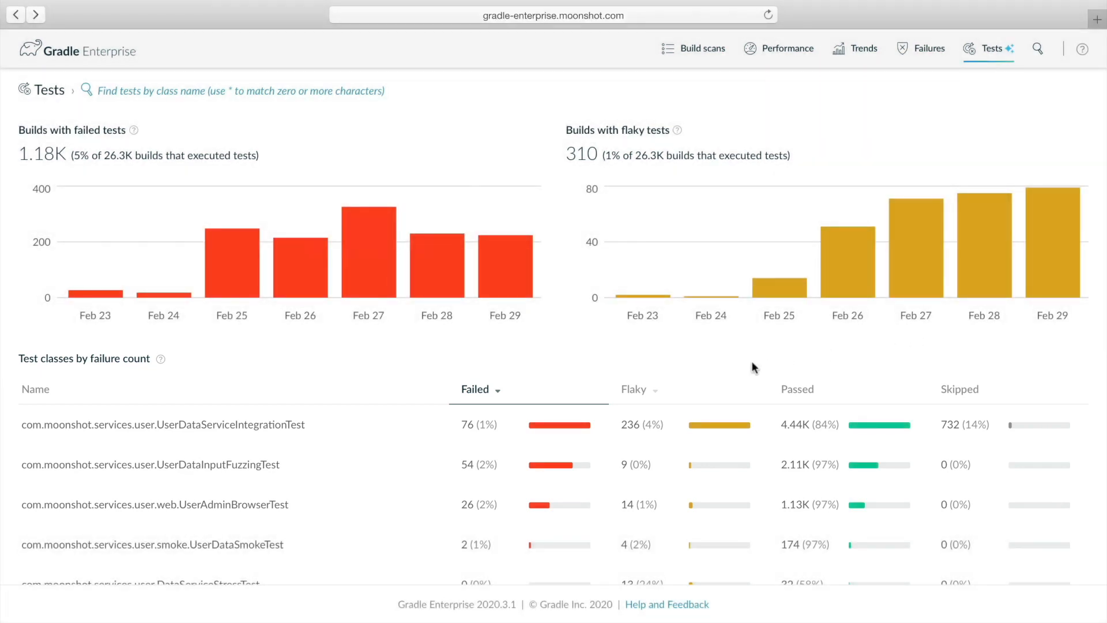
click(634, 389)
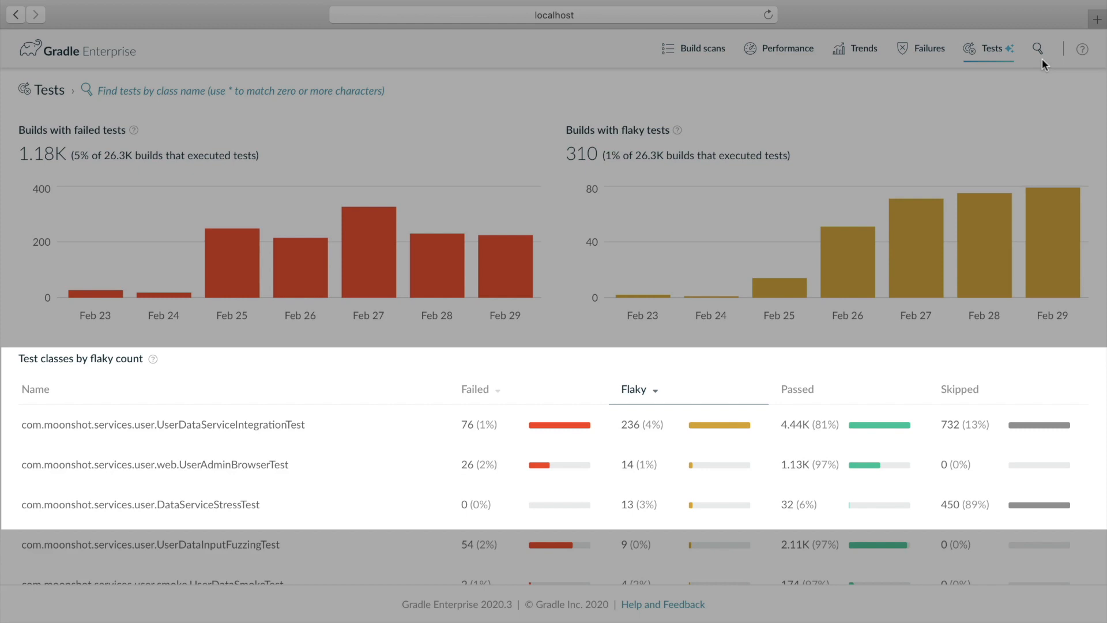
mouse_move(162, 424)
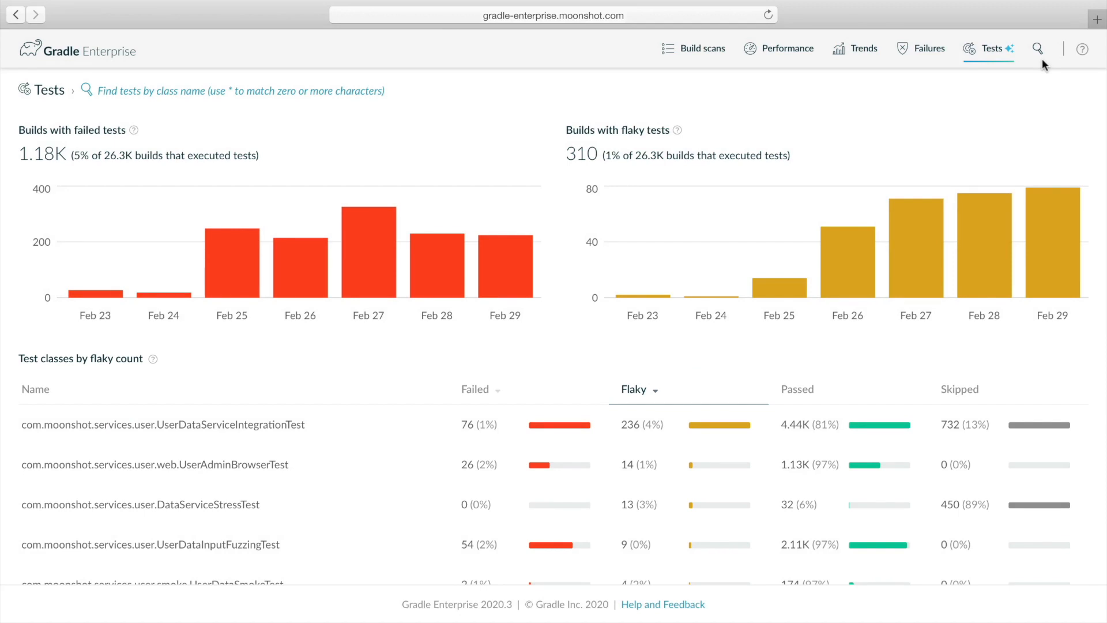
mouse_move(312, 430)
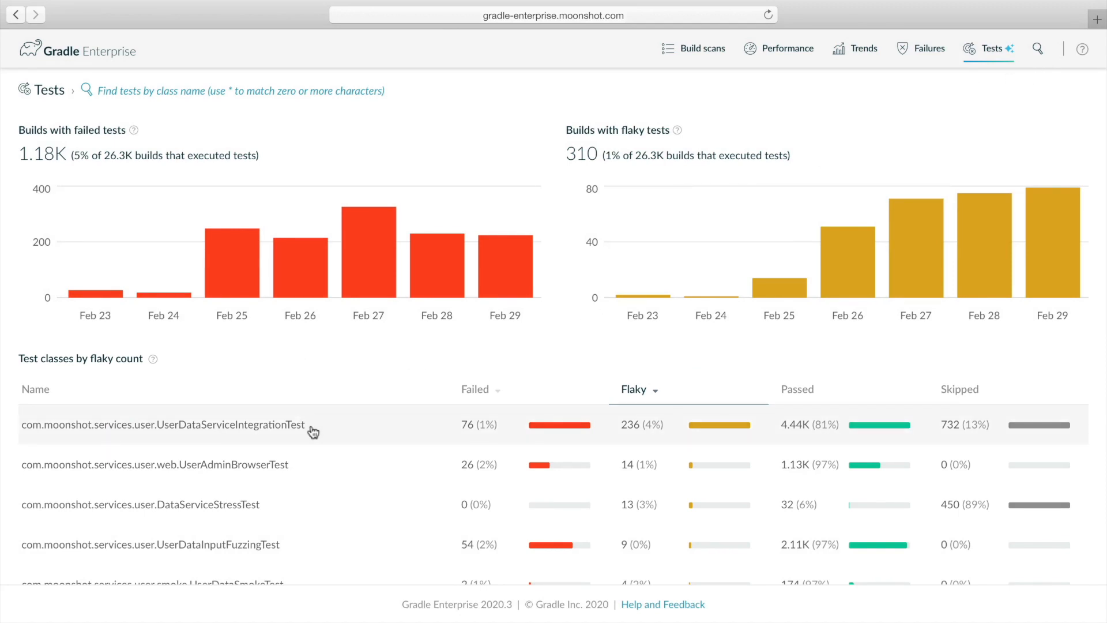
- Open the com.moonshot.services.user.UserDataServiceIntegrationTest class page
click(165, 425)
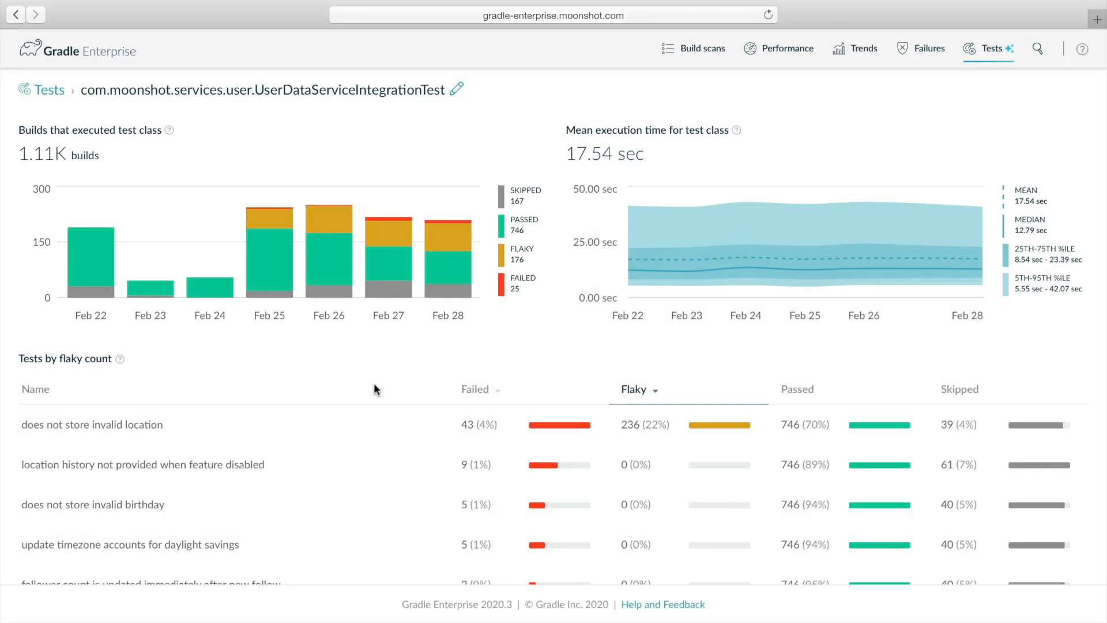
mouse_move(1037, 48)
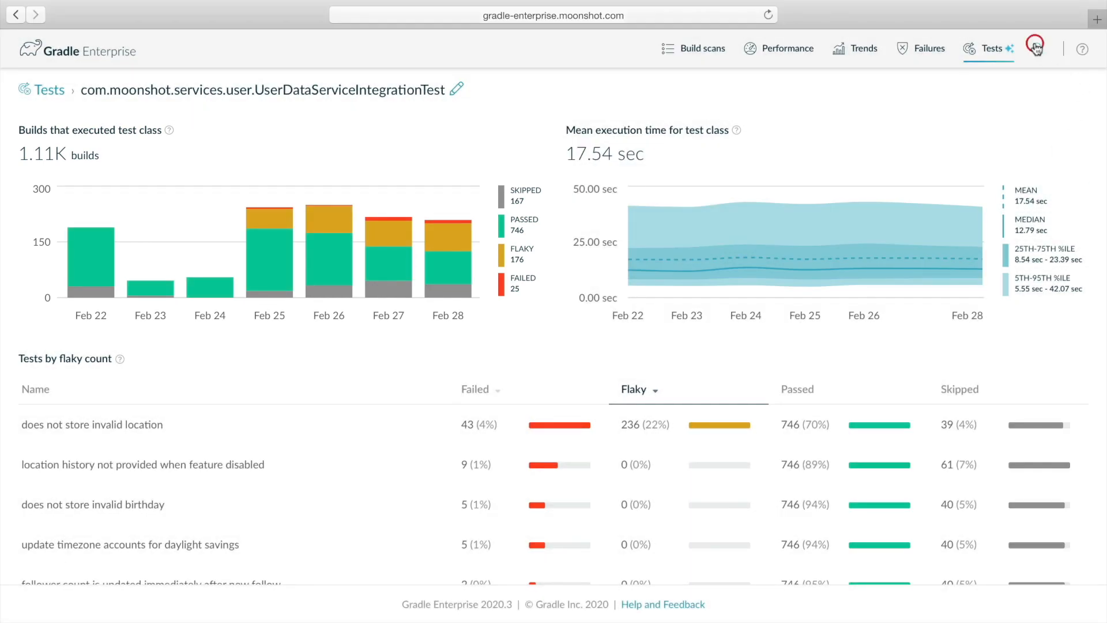
- Widen the class chart's time range to older builds and hide passed builds, then return to IntelliJ IDEA
click(1036, 49)
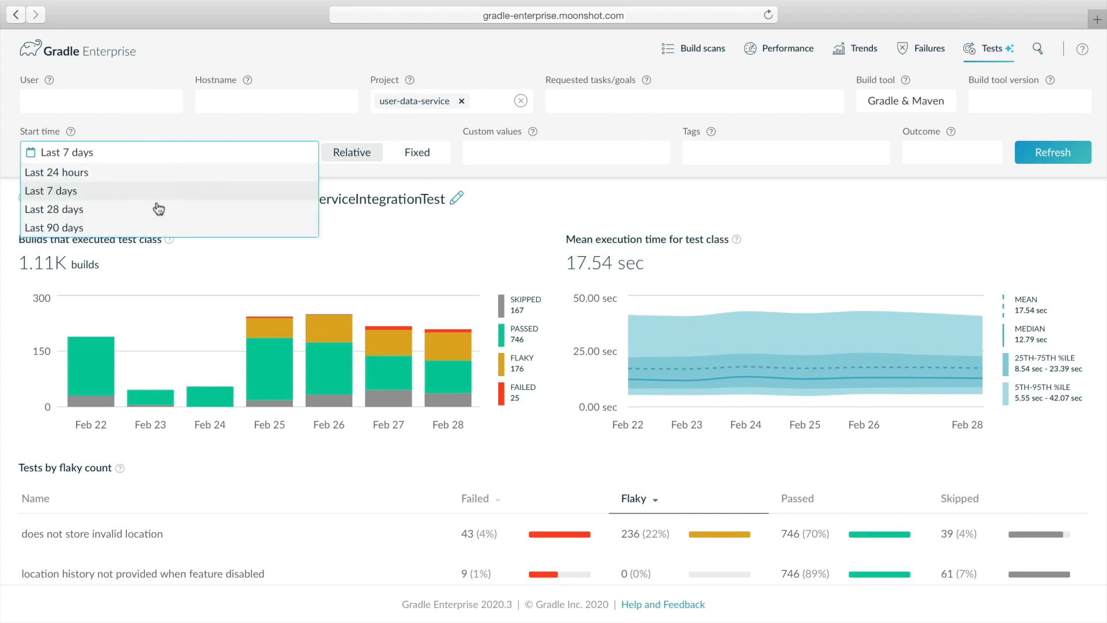
click(54, 227)
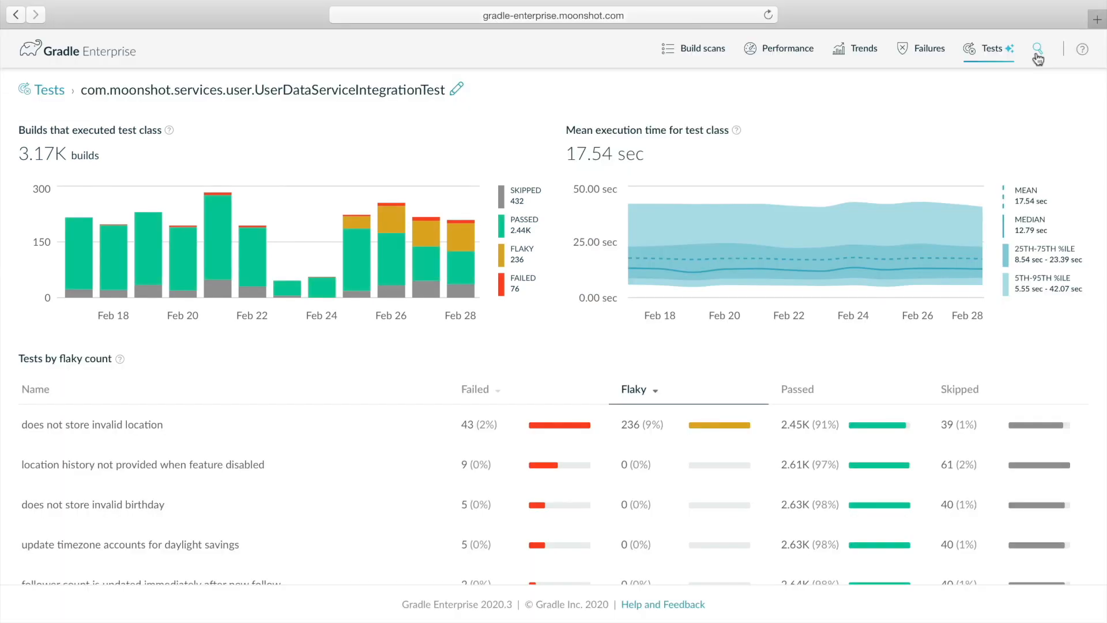
mouse_move(520, 224)
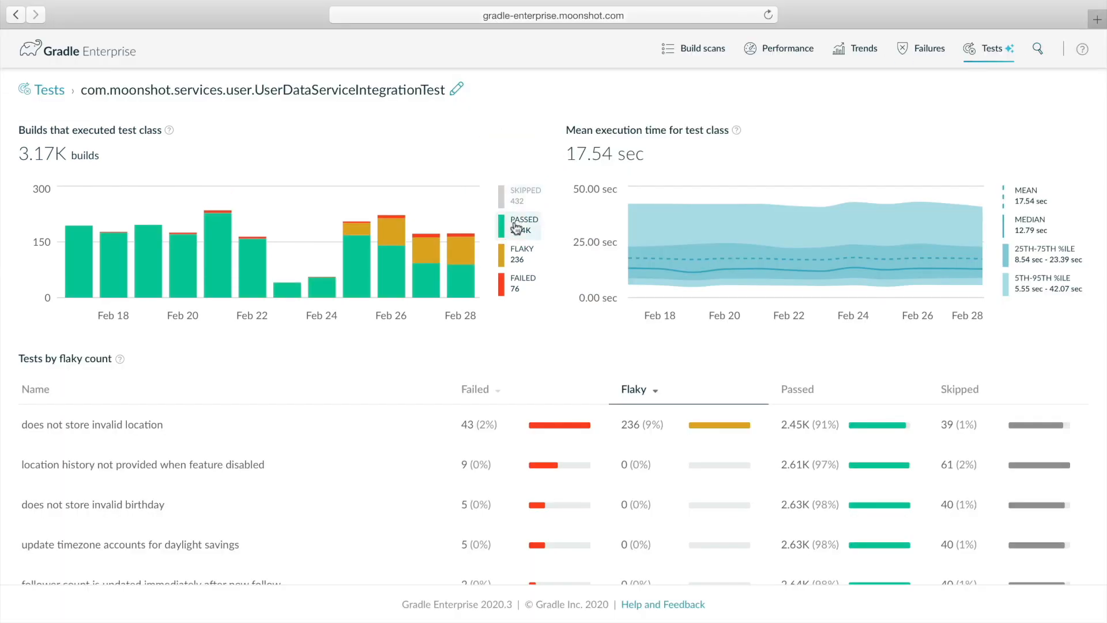
click(523, 223)
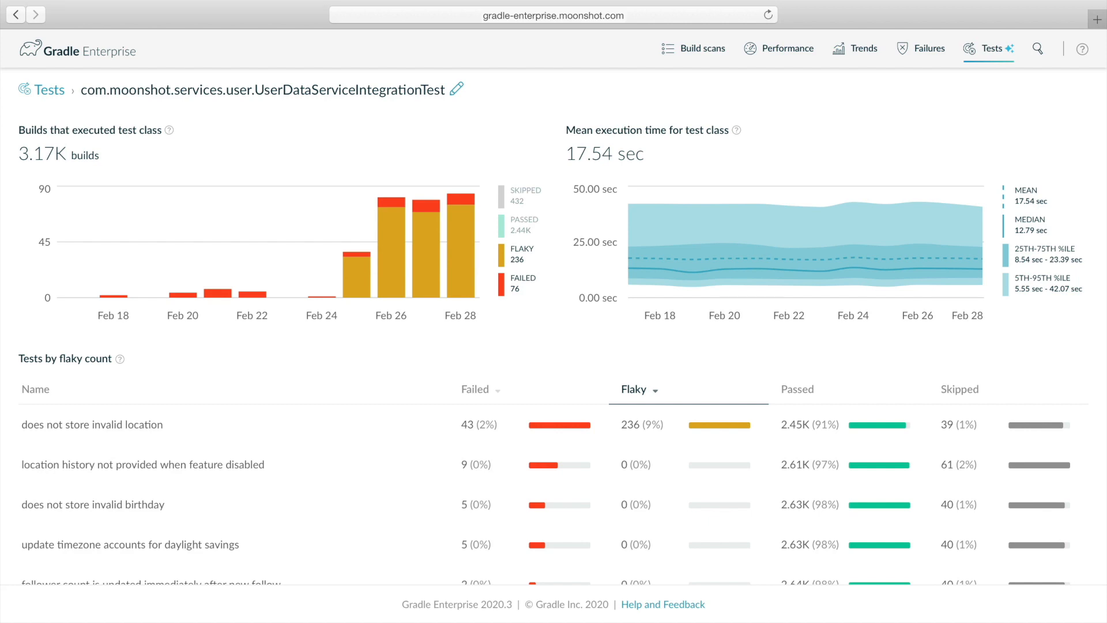
click(553, 15)
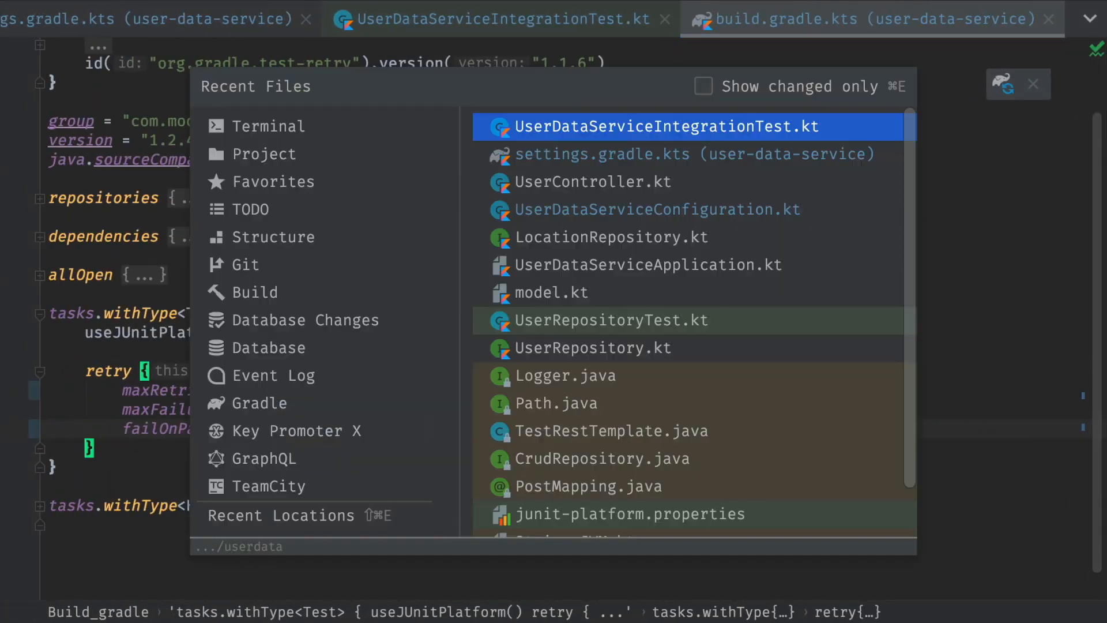
- Review the 'does not store invalid location' test in UserDataServiceIntegrationTest.kt, then return to the Gradle Enterprise class page
click(649, 127)
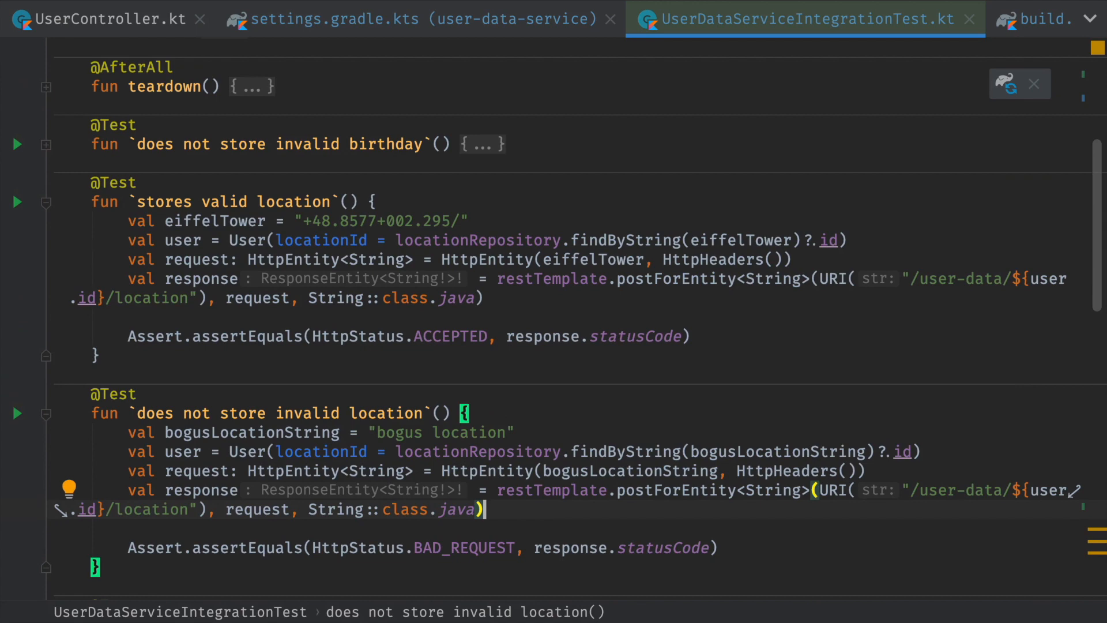
scroll(down, 3)
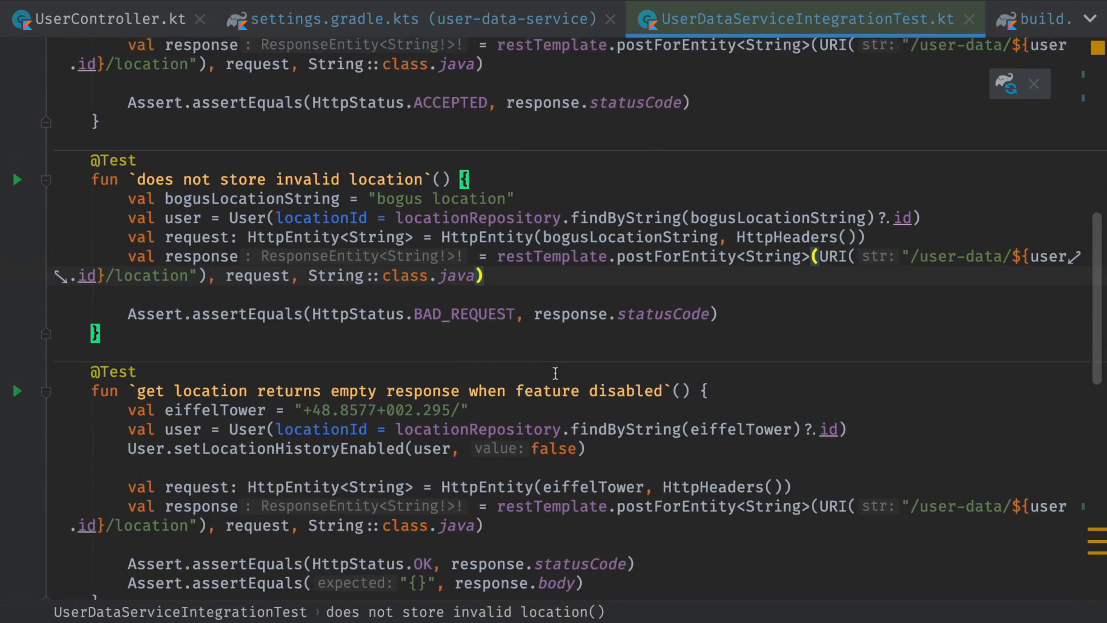
click(100, 20)
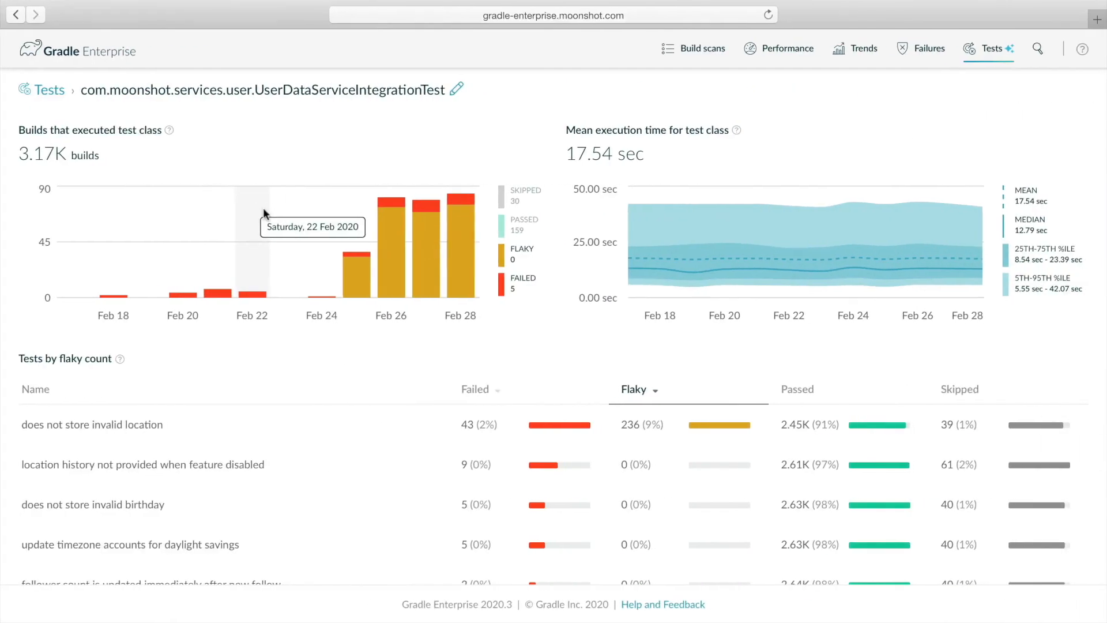
mouse_move(267, 383)
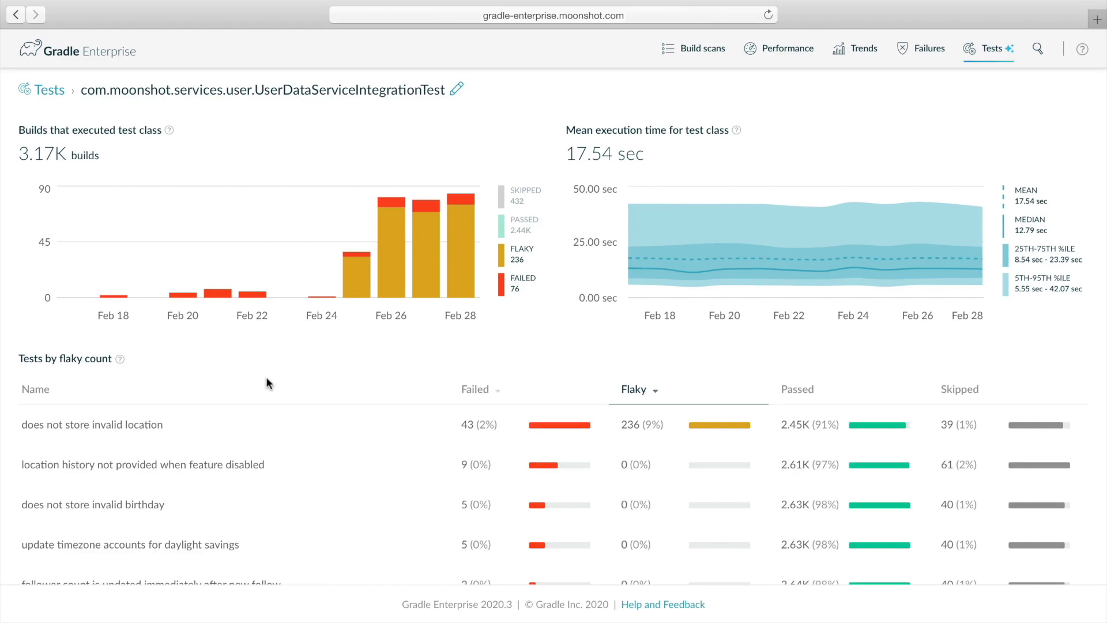
mouse_move(225, 424)
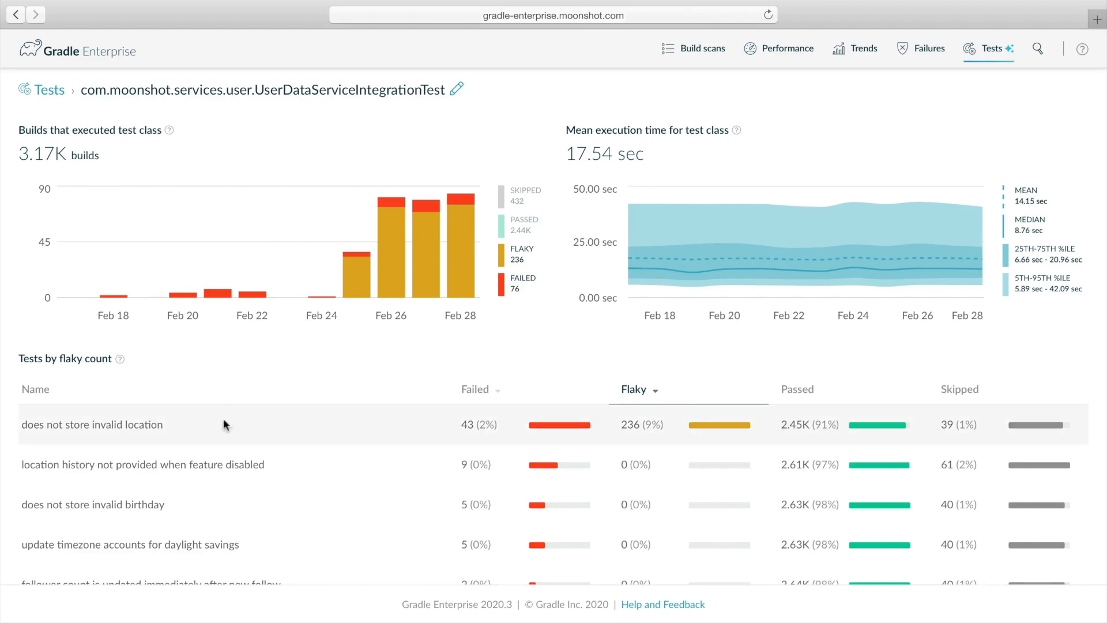
- Open the history of the 'does not store invalid location' test with its 50 most recent results
click(92, 425)
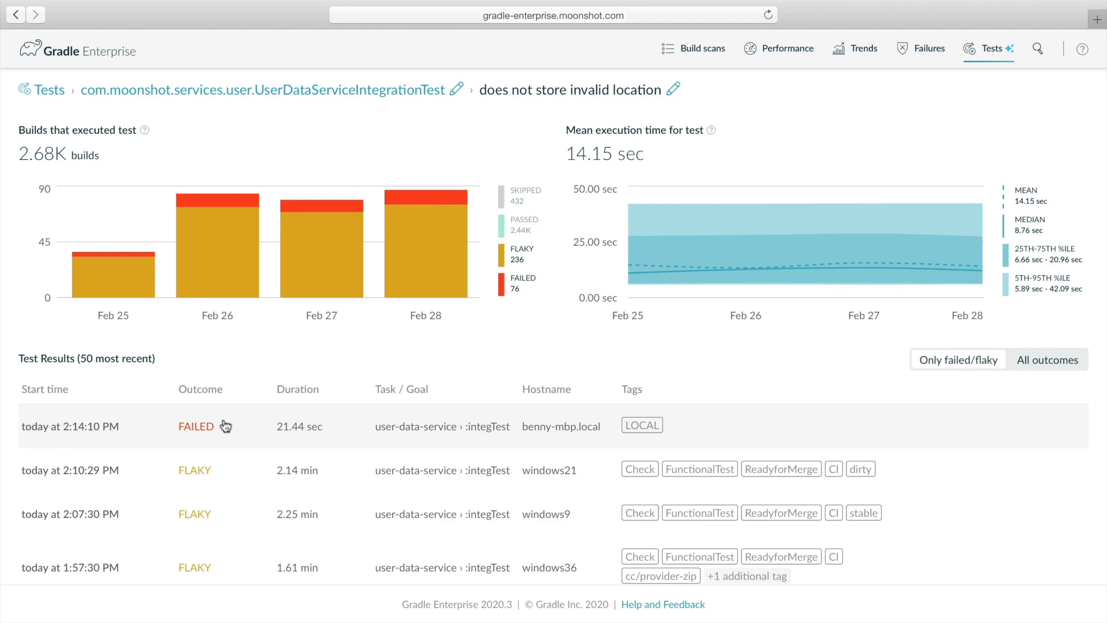
- Show runs of all outcomes, open the FAILED local run's build scan and expand its assertion error stack trace
scroll(down, 3)
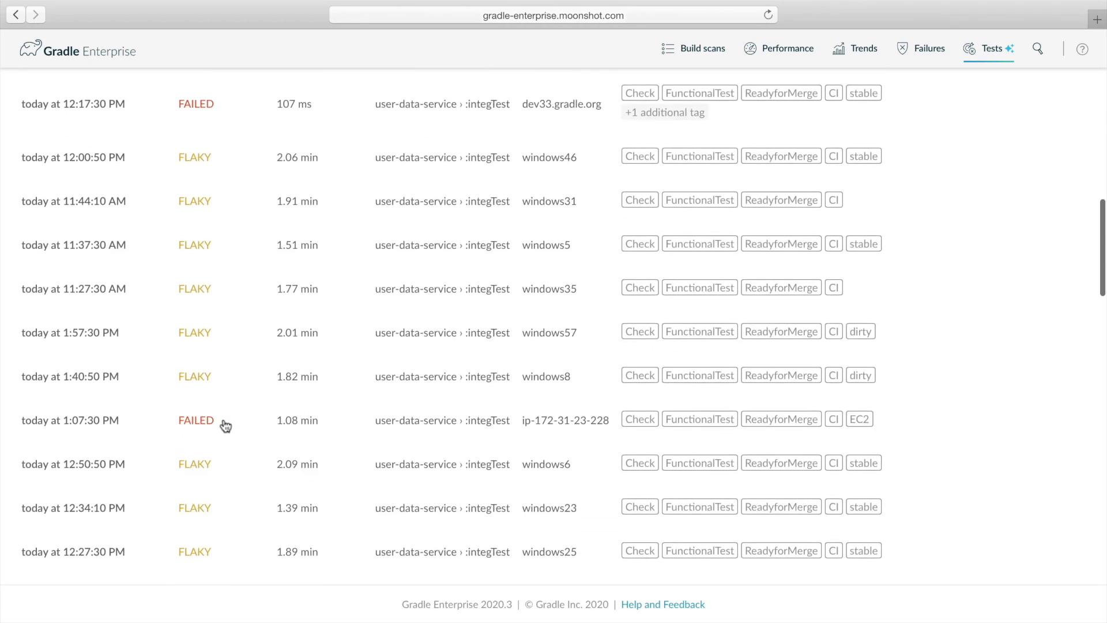
scroll(down, 3)
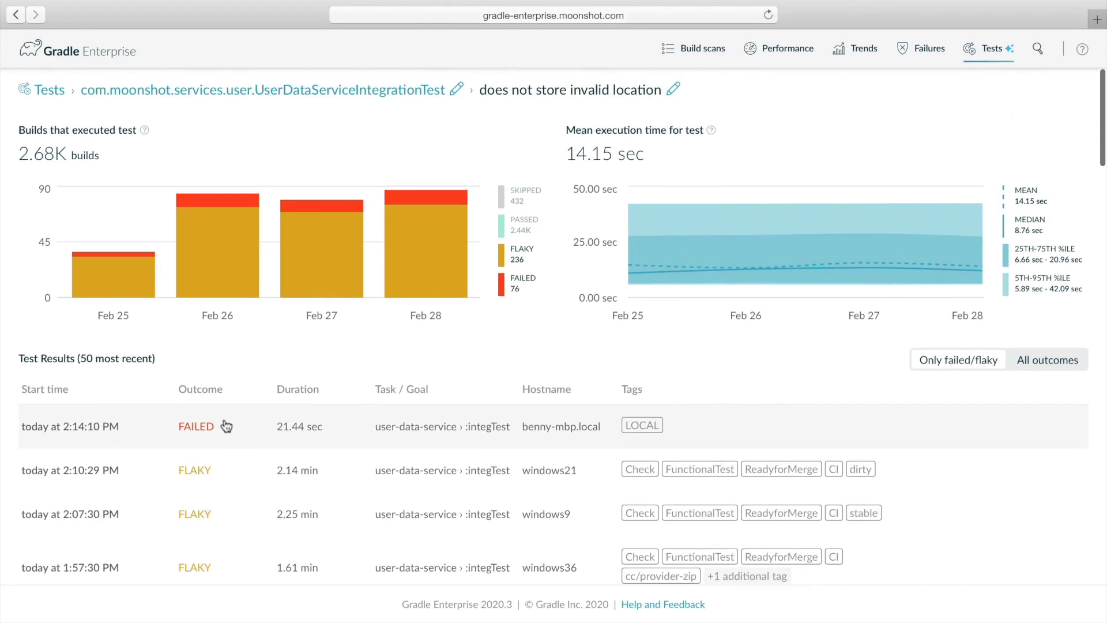
click(1047, 360)
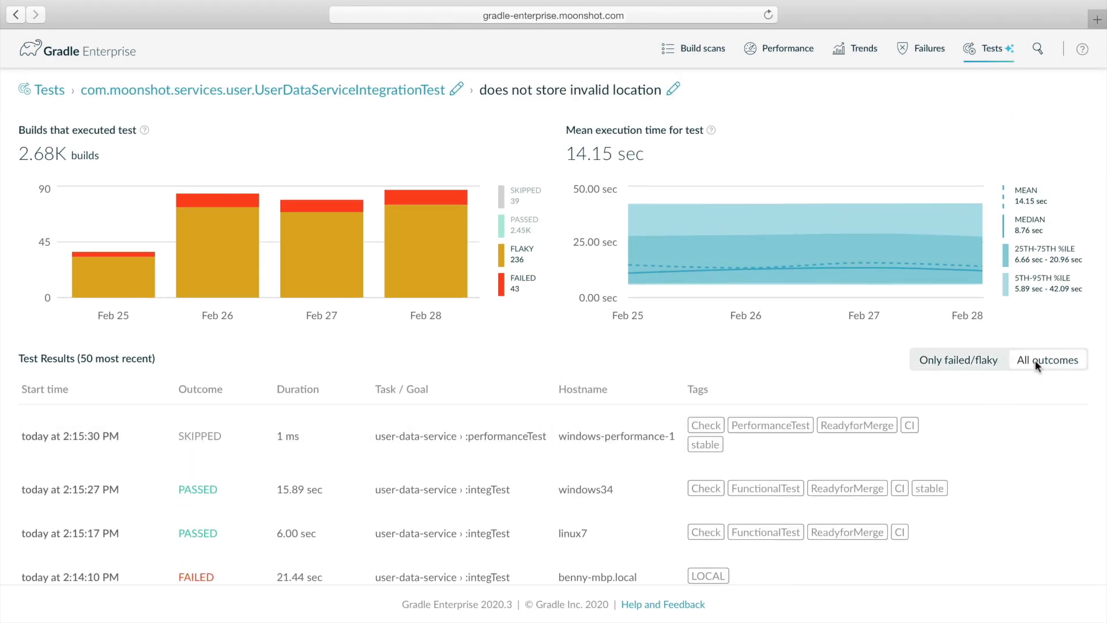
mouse_move(362, 362)
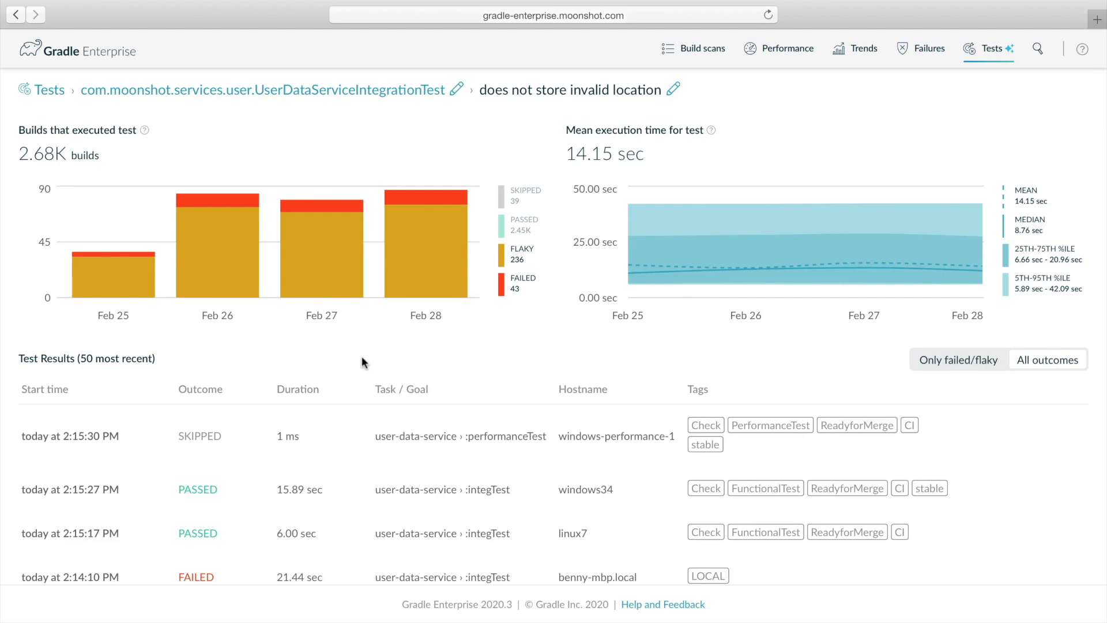
scroll(down, 3)
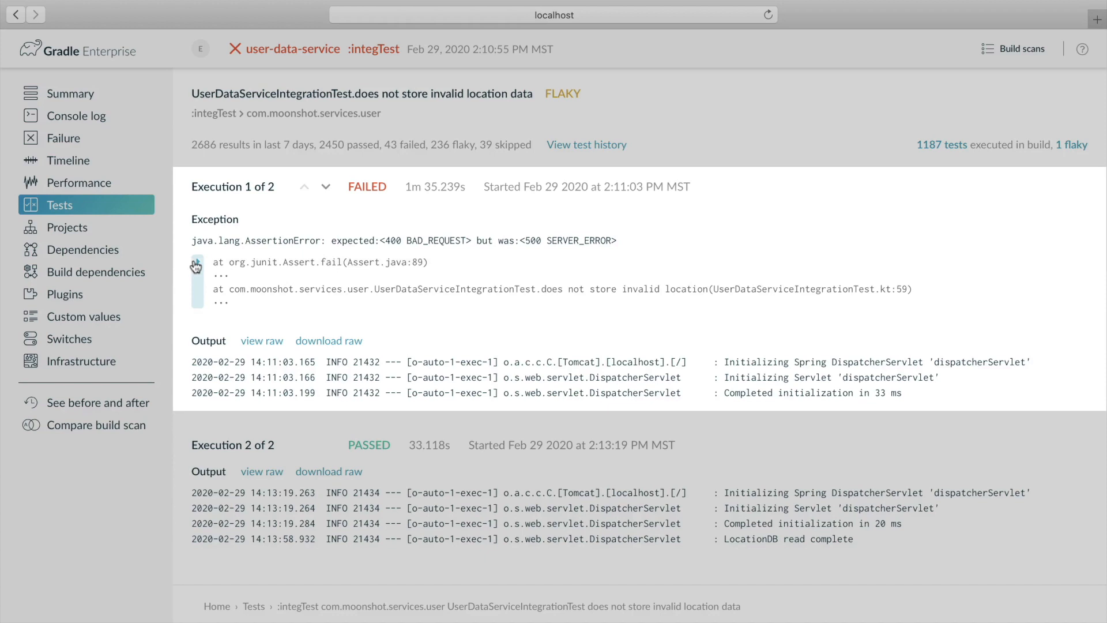
click(197, 270)
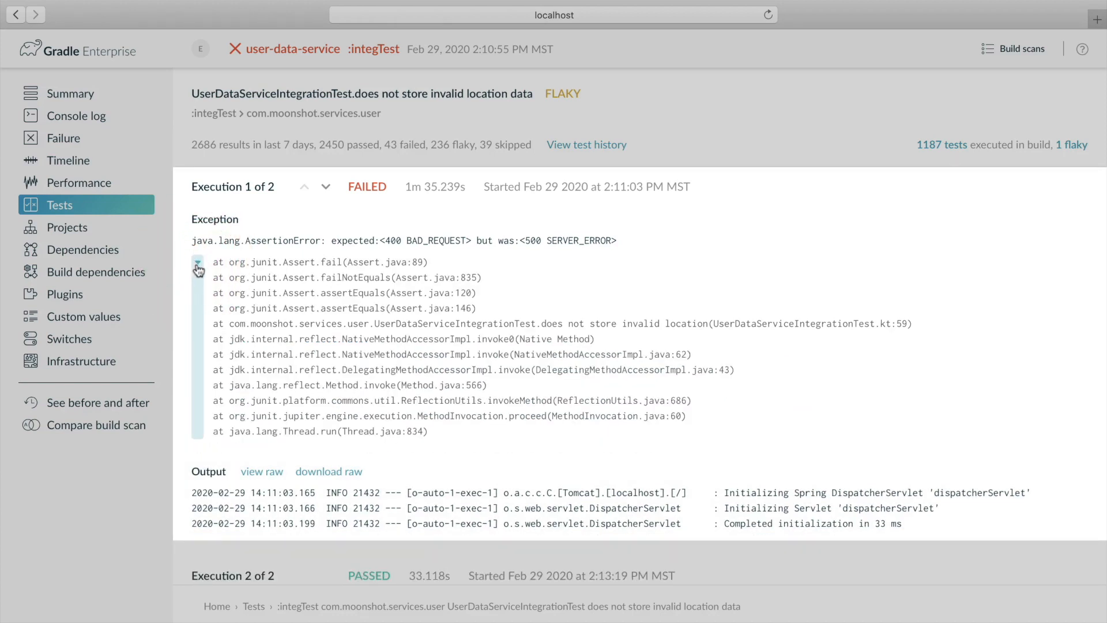
click(198, 261)
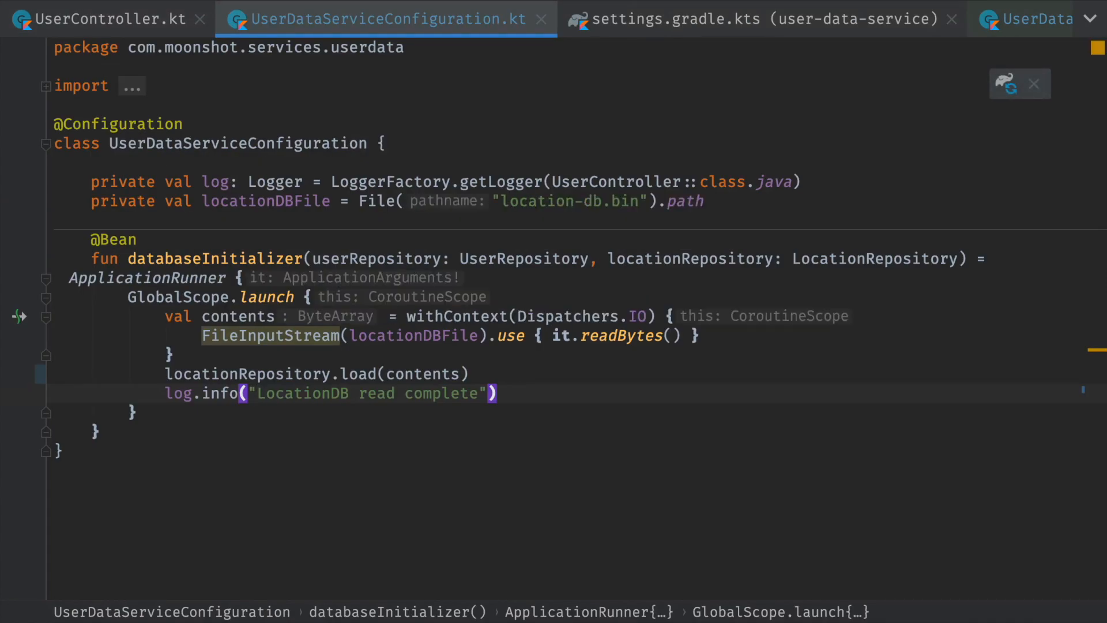
- Inspect the asynchronous databaseInitializer in UserDataServiceConfiguration.kt, then return to the Tests dashboard
click(256, 394)
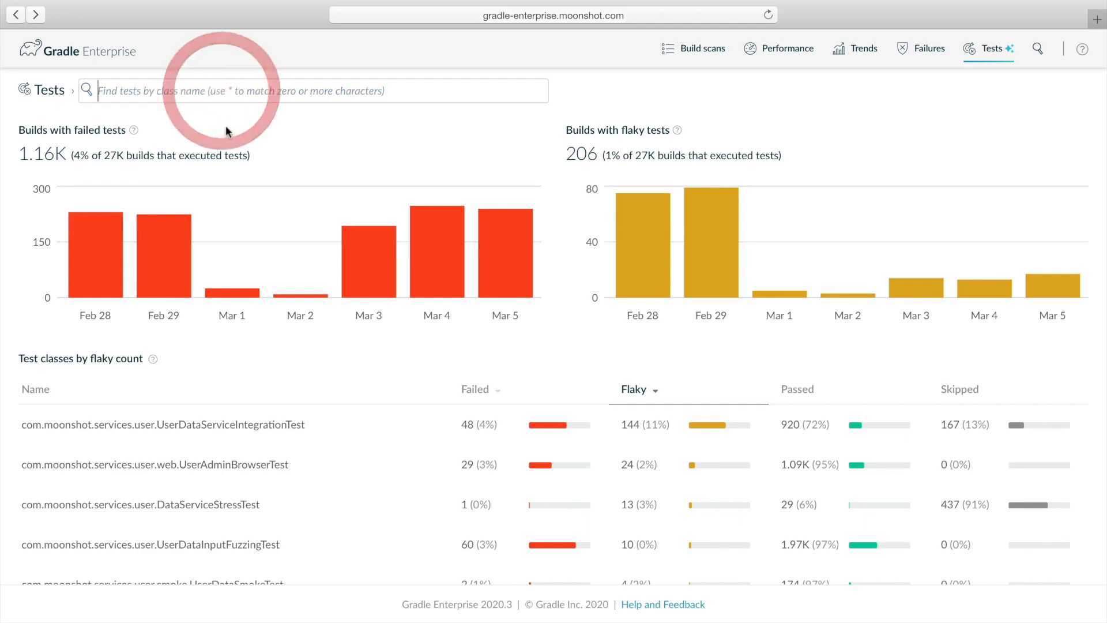
- Search Tests for '*.UserDataServiceIntegrationTest' and confirm flakiness stops after Feb 29, then go to ge.goteburg.se
text(*.UserDataServiceIntegrationTest)
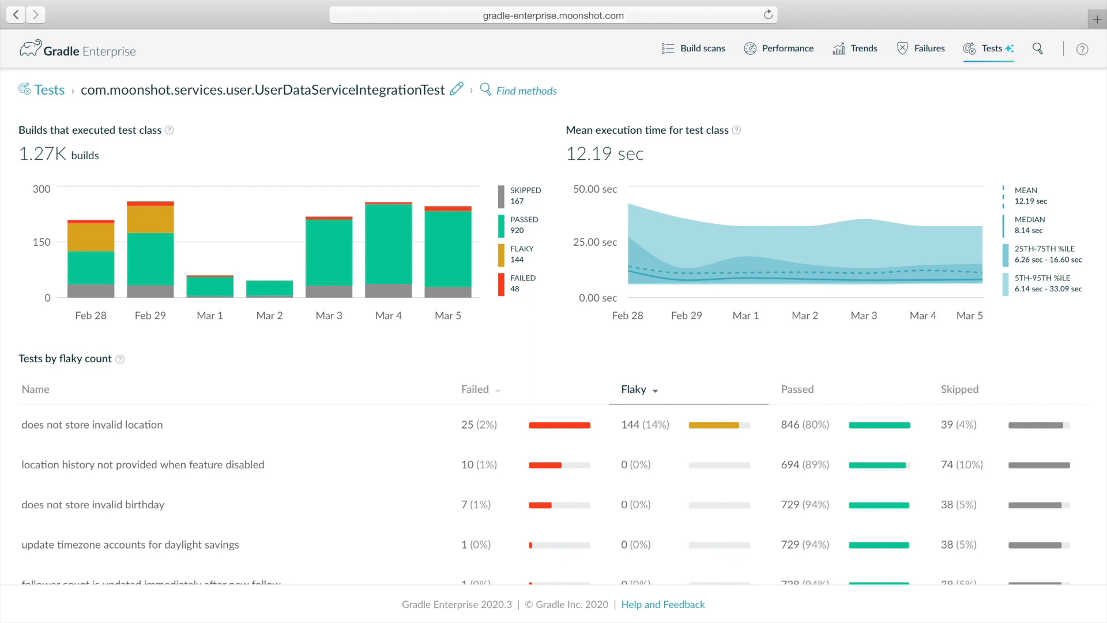
click(518, 90)
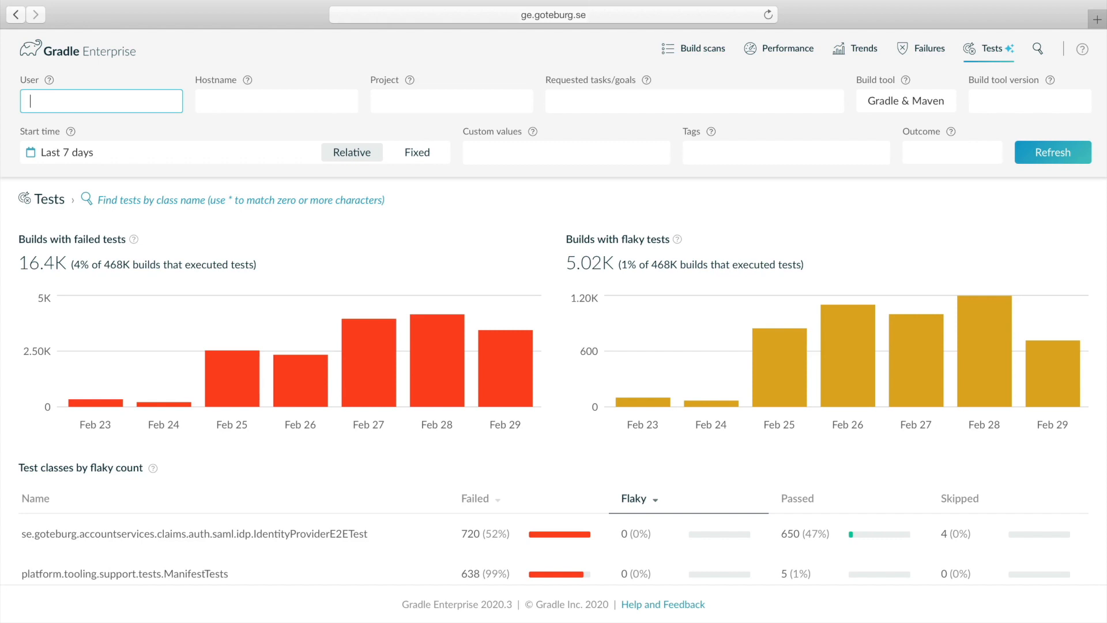
- Rank test classes by failures and filter to user 'kalla'
click(474, 498)
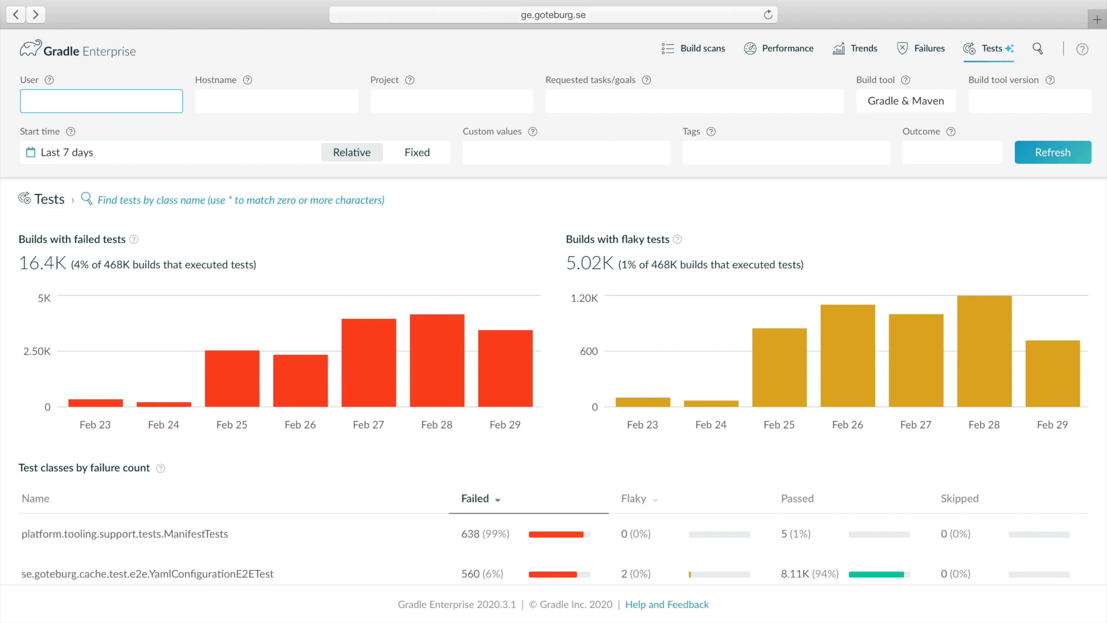
text(kalla)
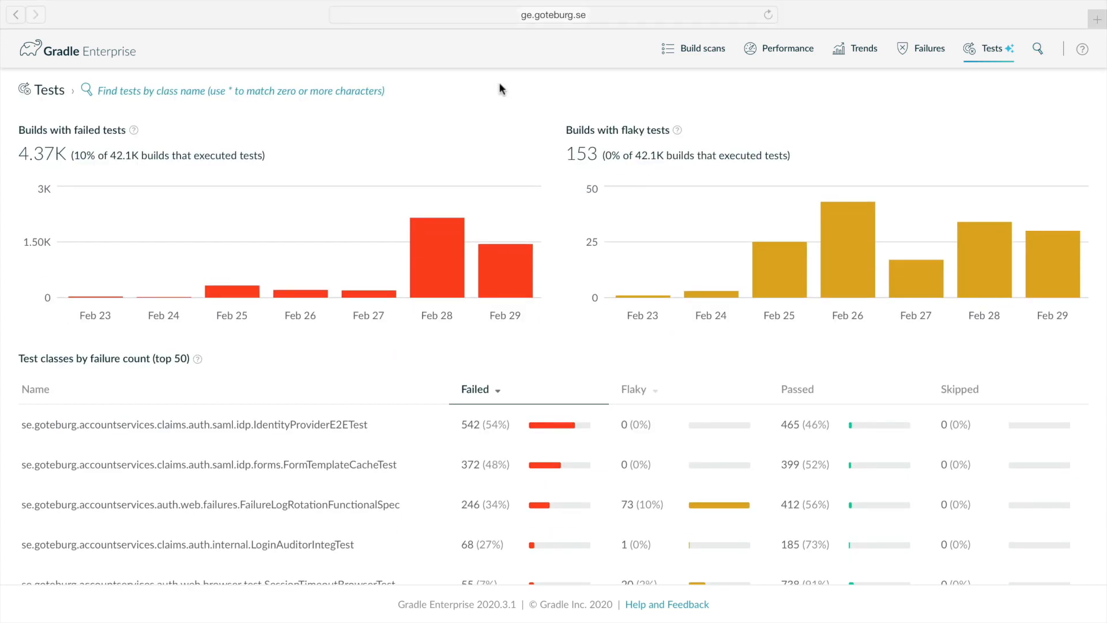
- Narrow the class list to names matching 'se.goteburg.*au'
click(311, 90)
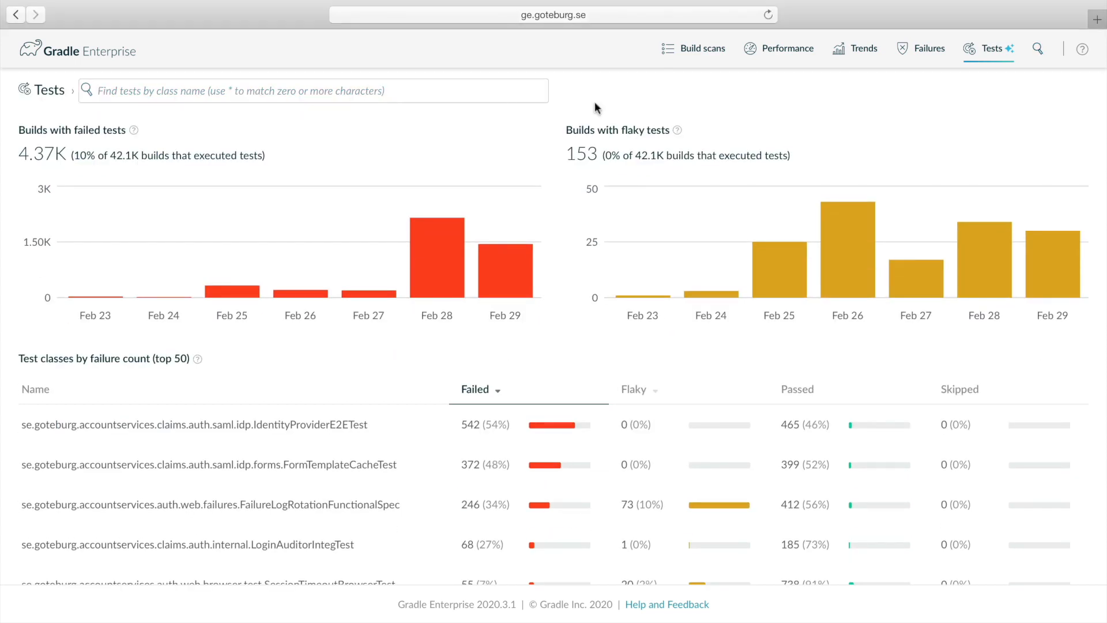
text(se.goteburg.*au)
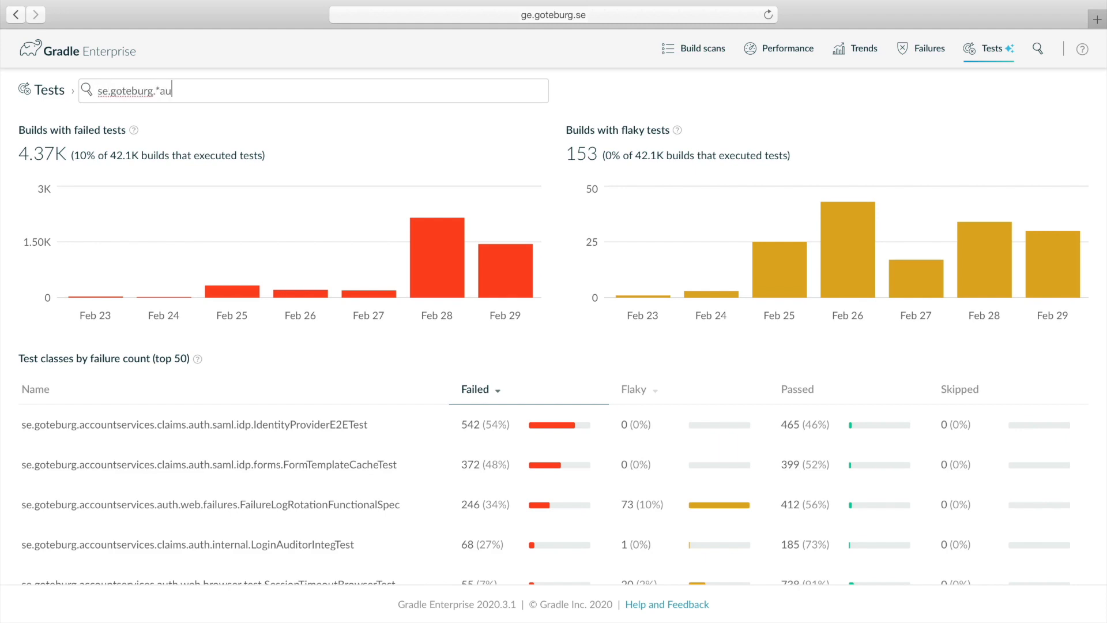
key(Return)
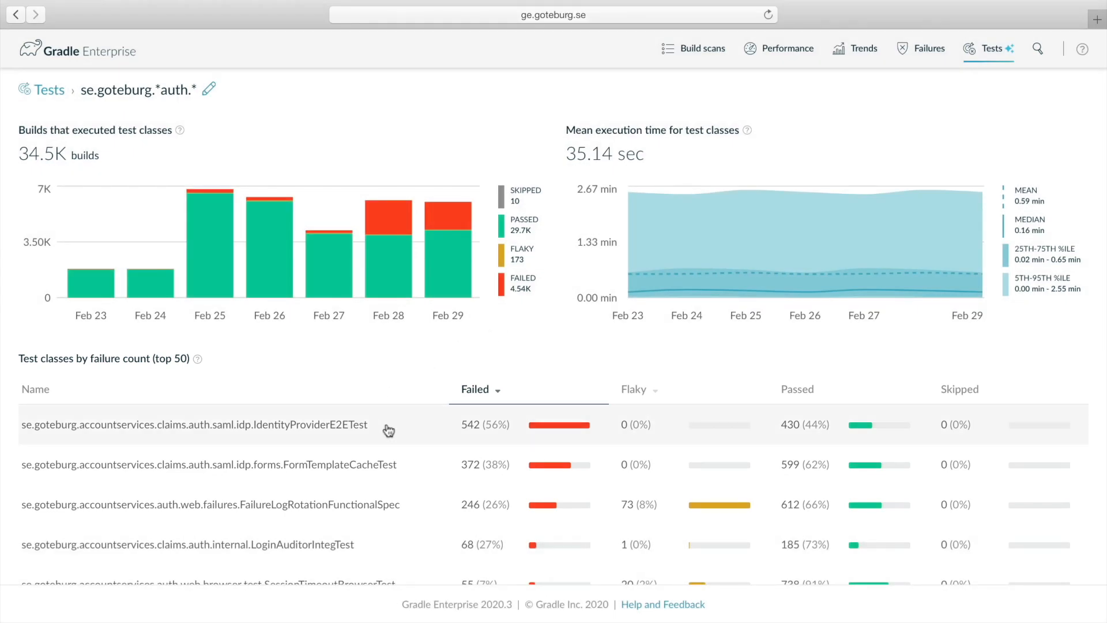
- Drill from IdentityProviderE2ETest into testBasicRemoteSamlAuth and review its mostly failed recent results
click(194, 424)
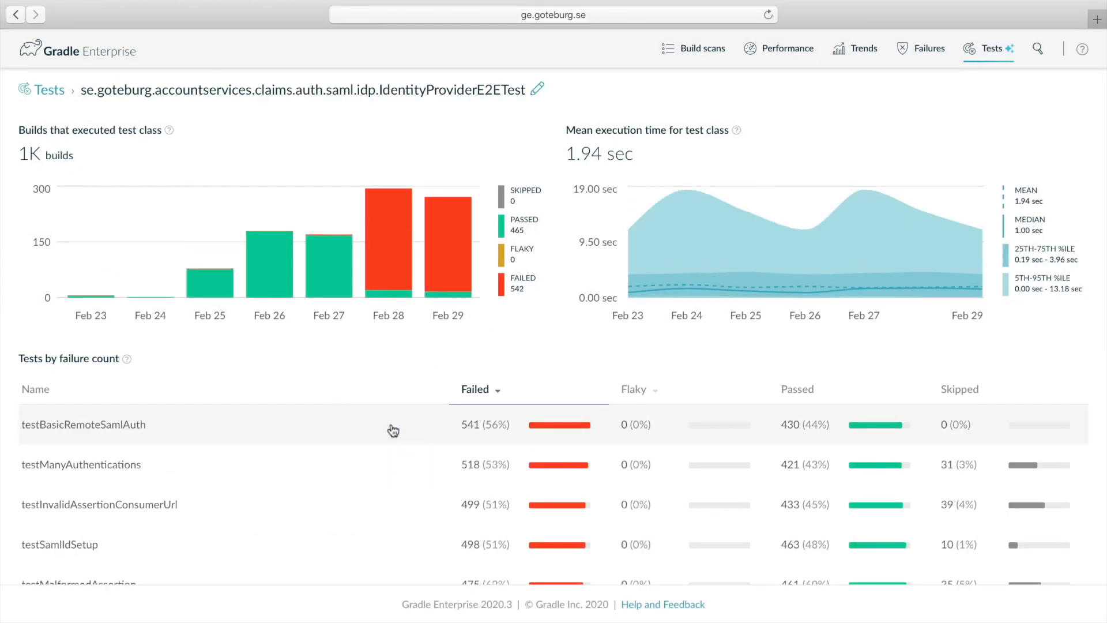
mouse_move(452, 366)
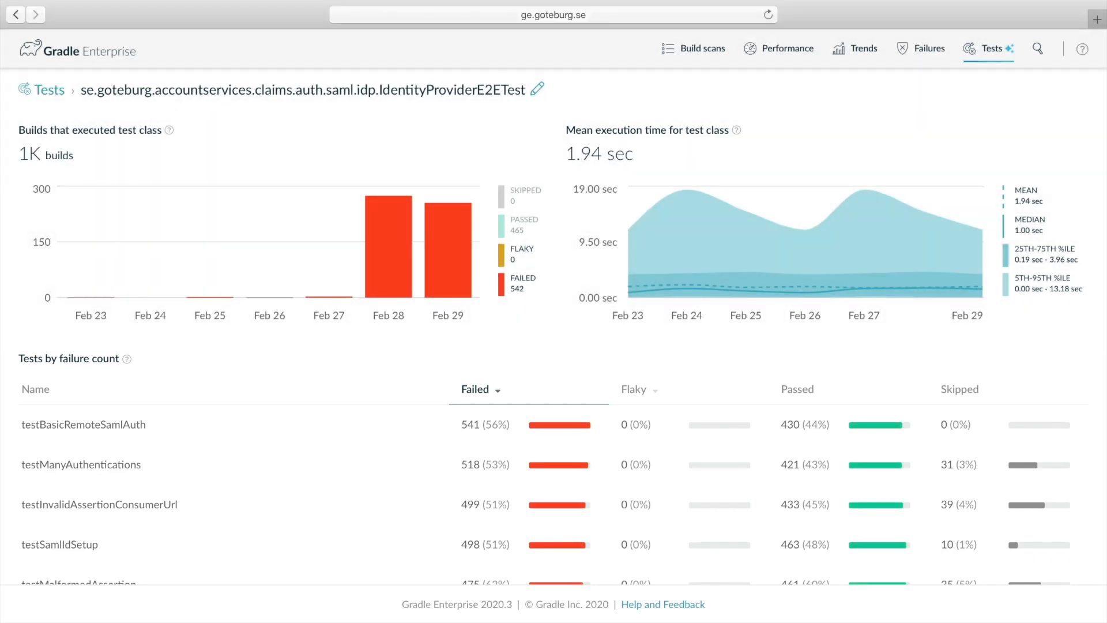
mouse_move(418, 423)
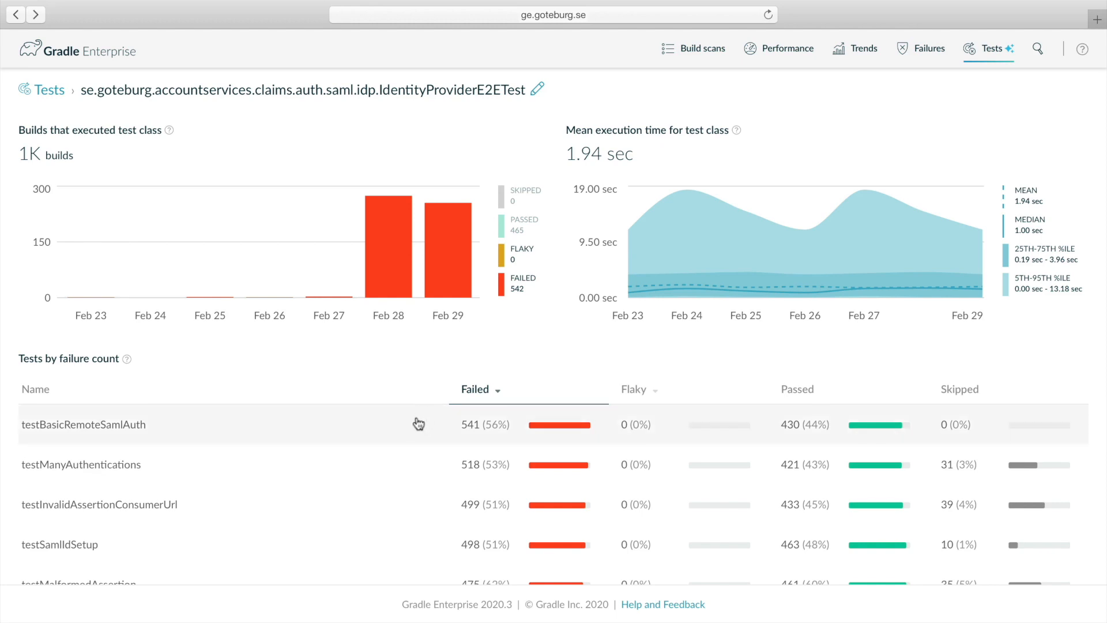
click(83, 424)
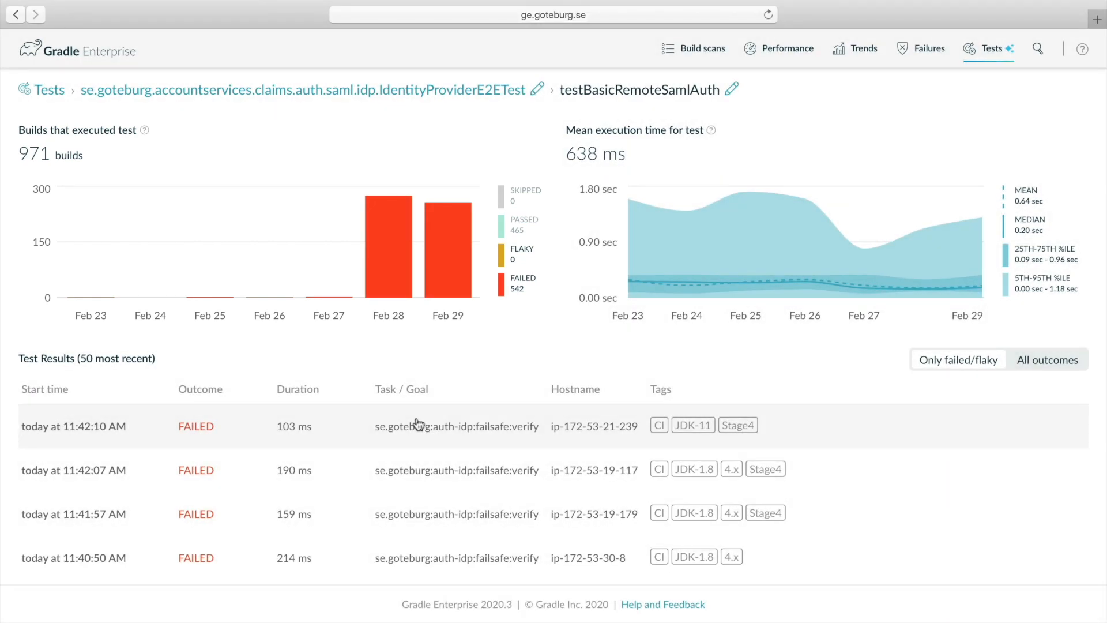
scroll(down, 3)
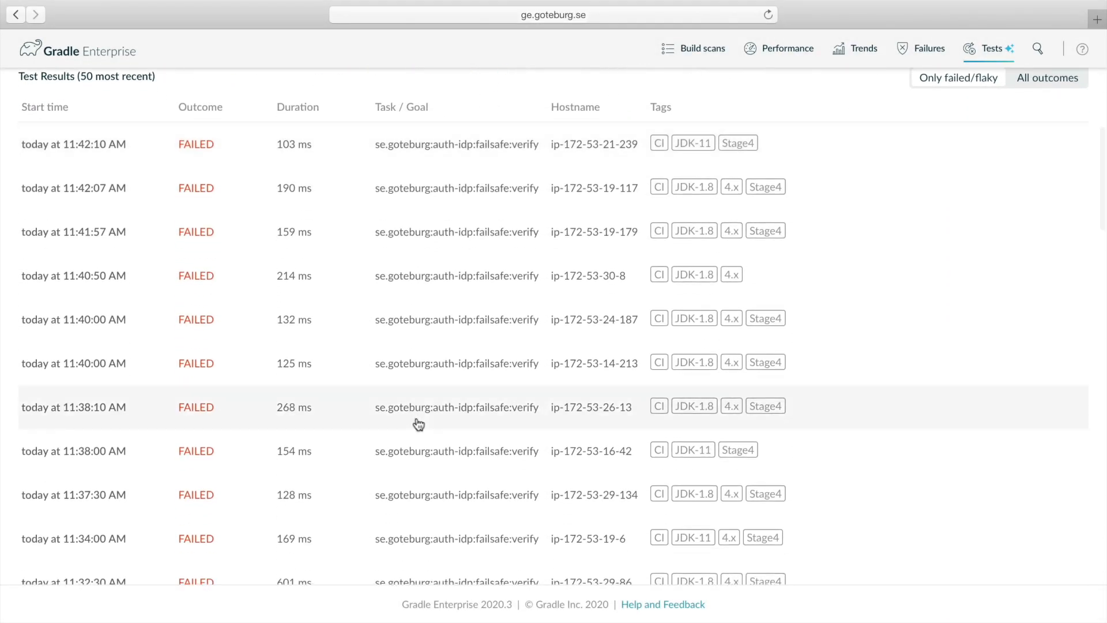
scroll(down, 3)
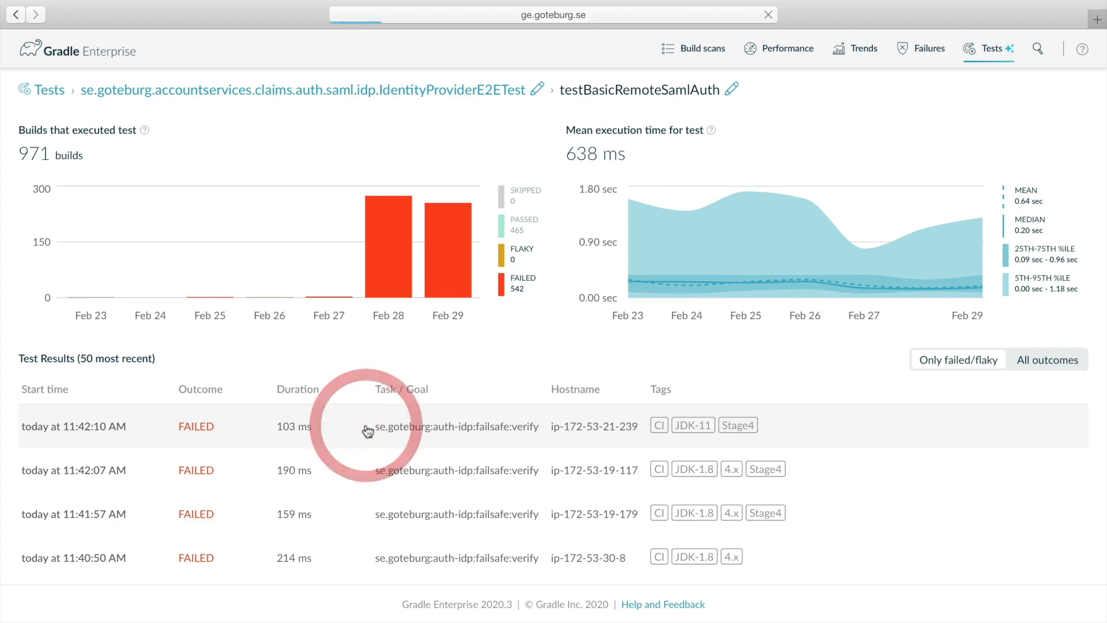
- Open the most recent failed testBasicRemoteSamlAuth run
click(366, 425)
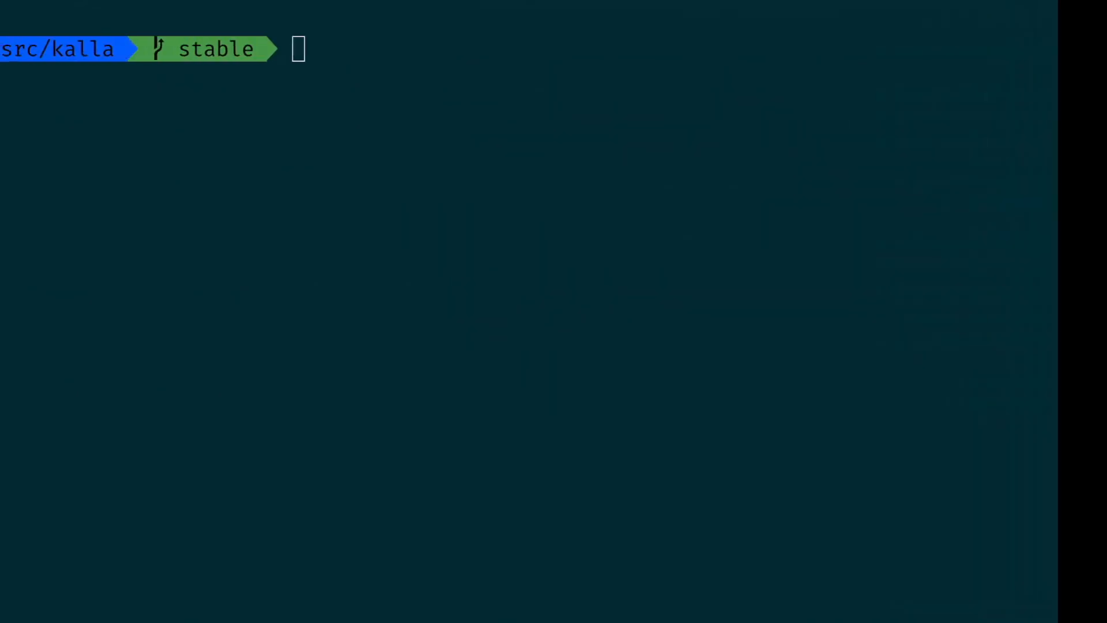
- Run git log on stable-branch auth files for 26–28 Feb 2020 and note that no commits exist
text(git ls-fil)
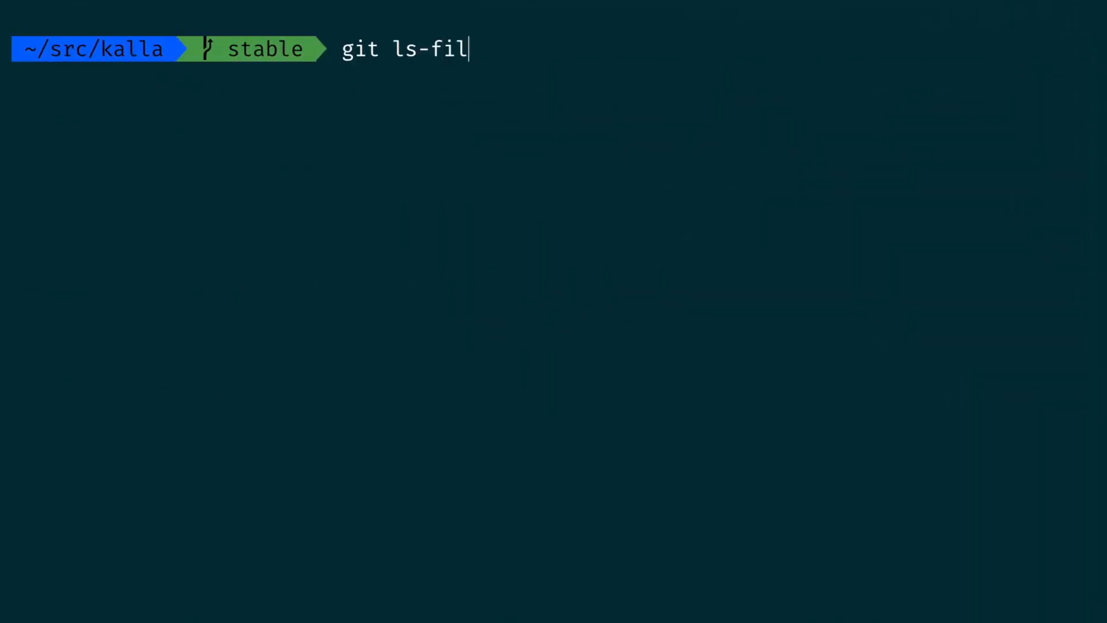
text(es --with-tree=stable . | grep '/se/goteburg/.*auth.*' | xargs git log stable --after=2020-02-26 --until=2020-02-28 --oneline)
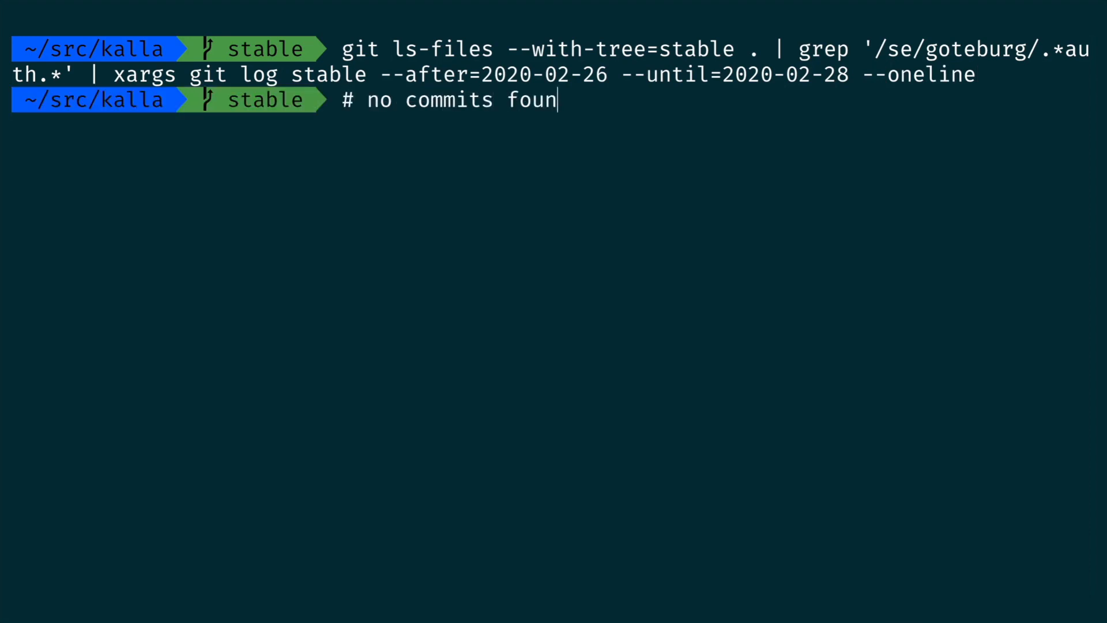
text(d :()
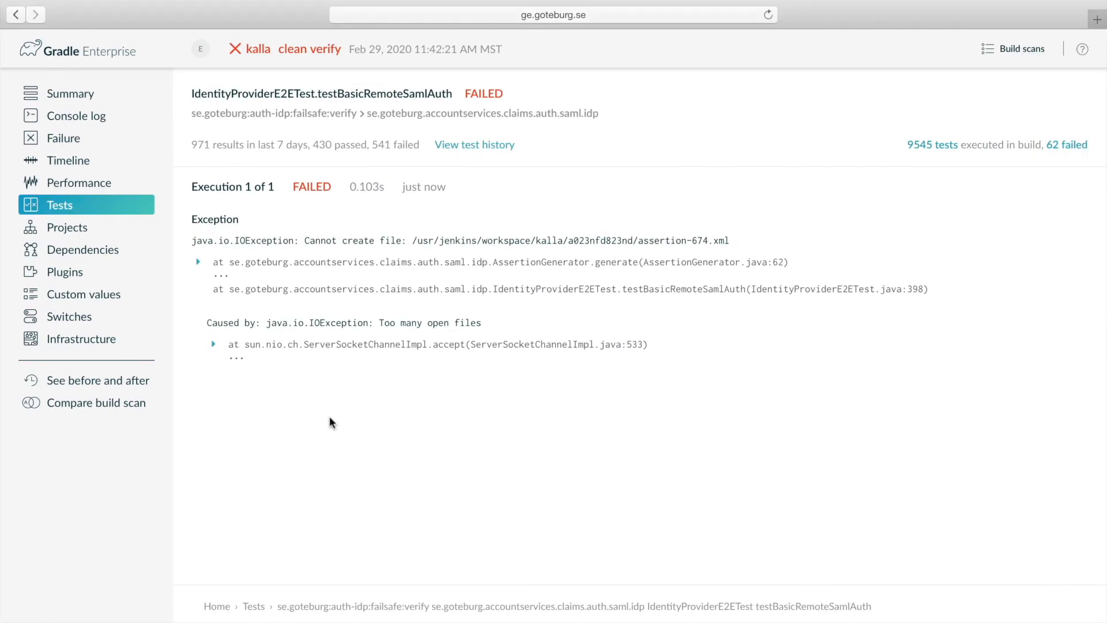
mouse_move(302, 416)
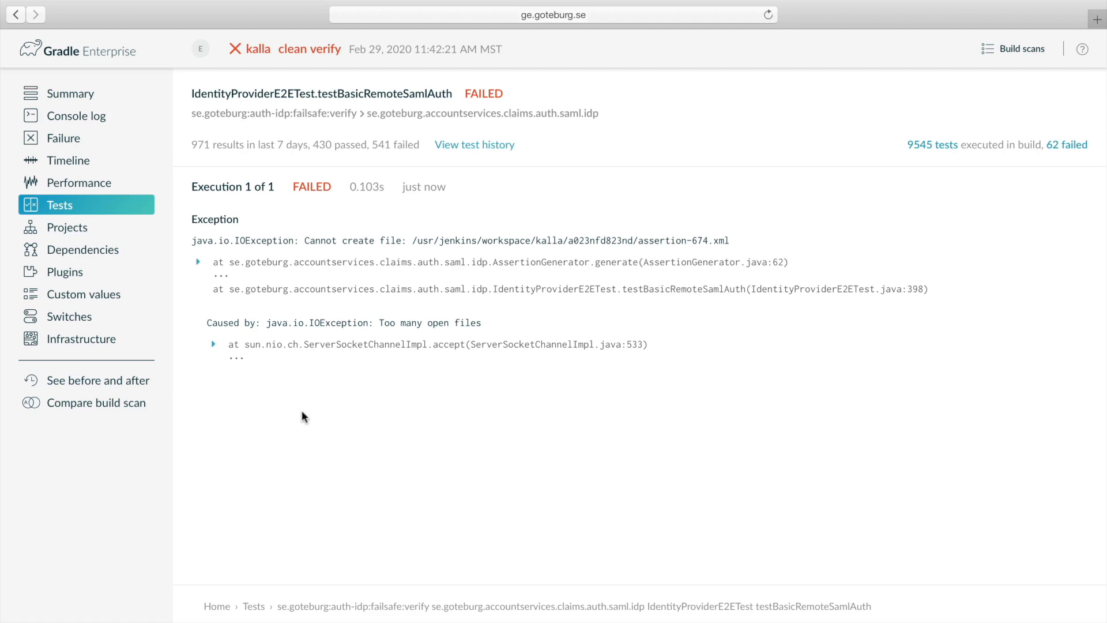
- Review the failed build's infrastructure and custom values, then start a build scan comparison
click(80, 339)
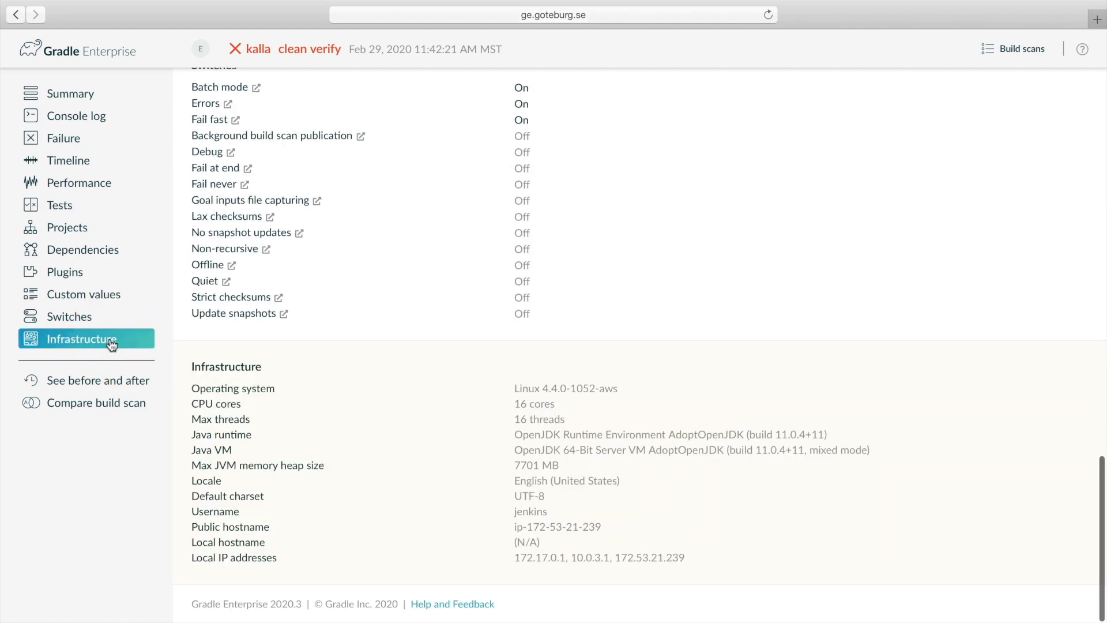
mouse_move(227, 346)
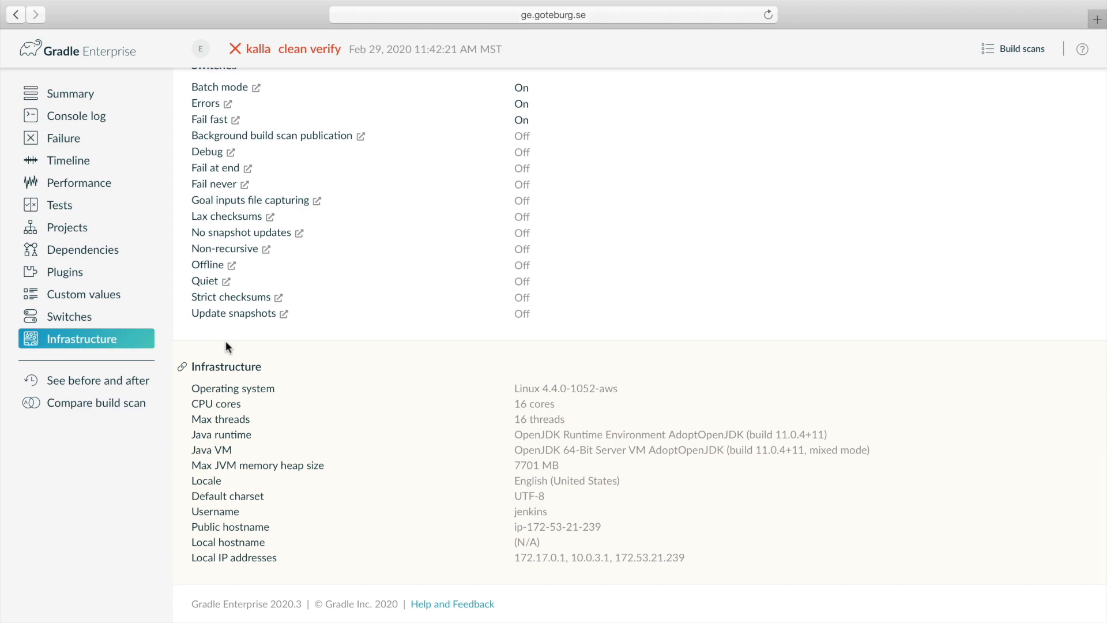
scroll(up, 3)
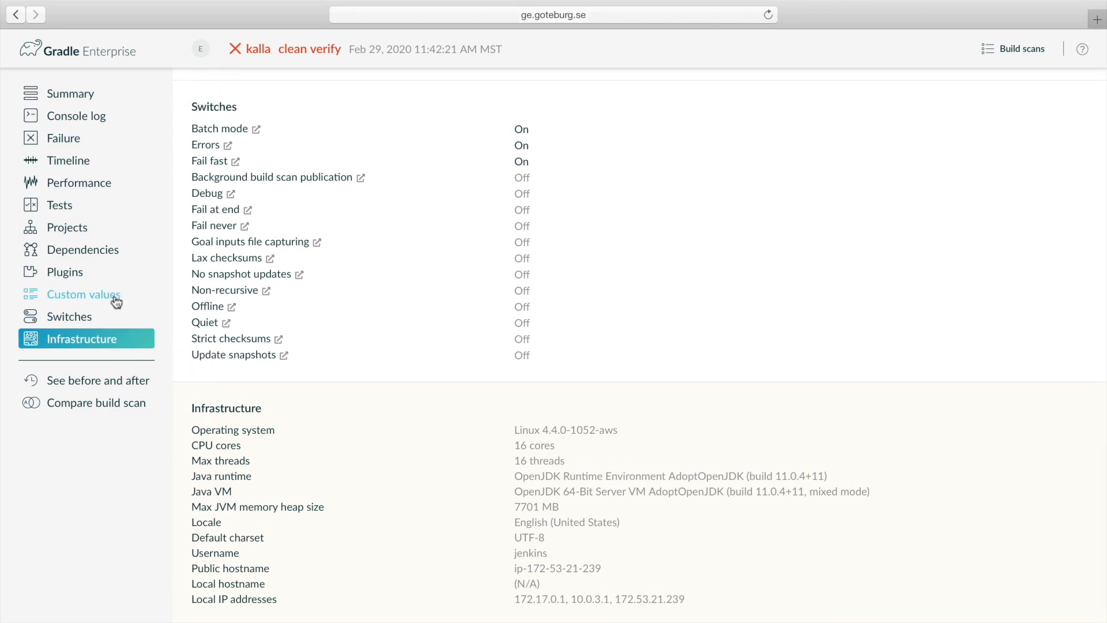
click(83, 294)
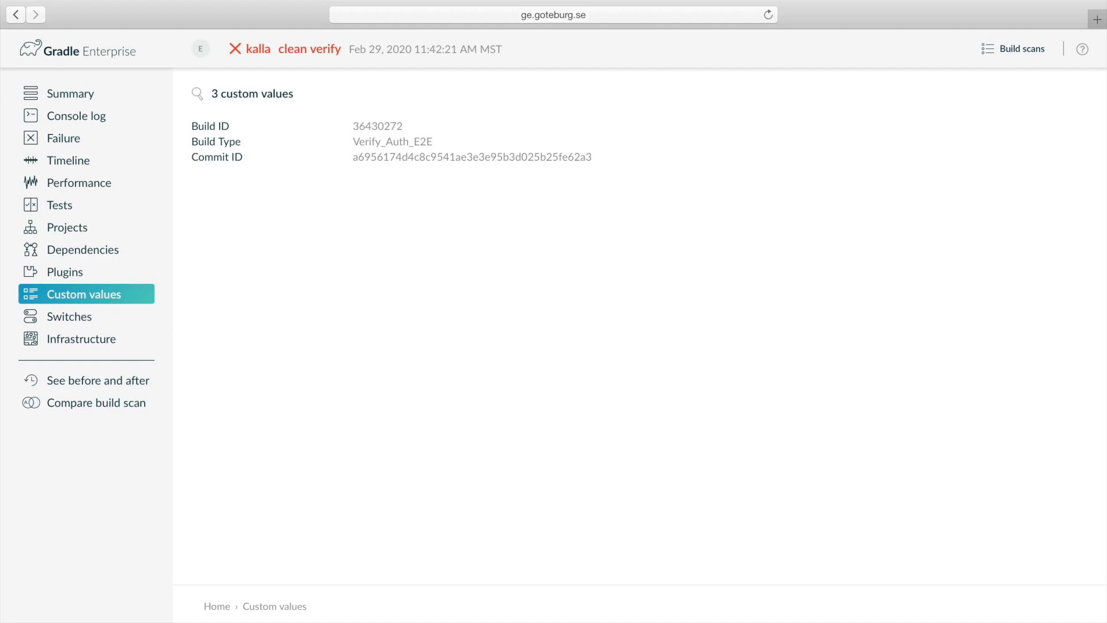
mouse_move(96, 403)
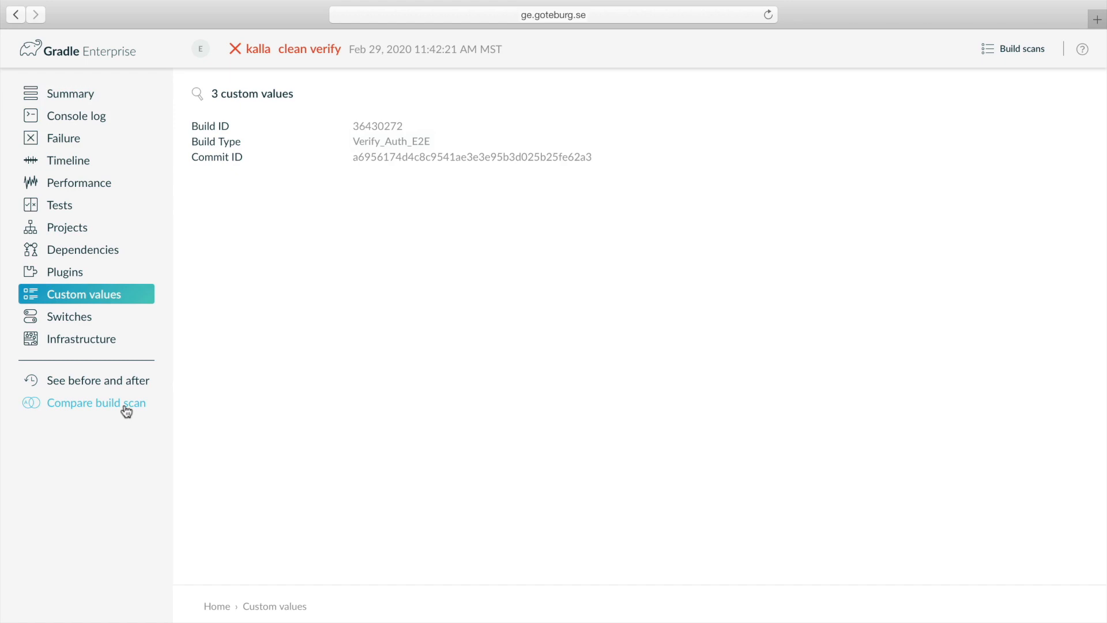
click(96, 402)
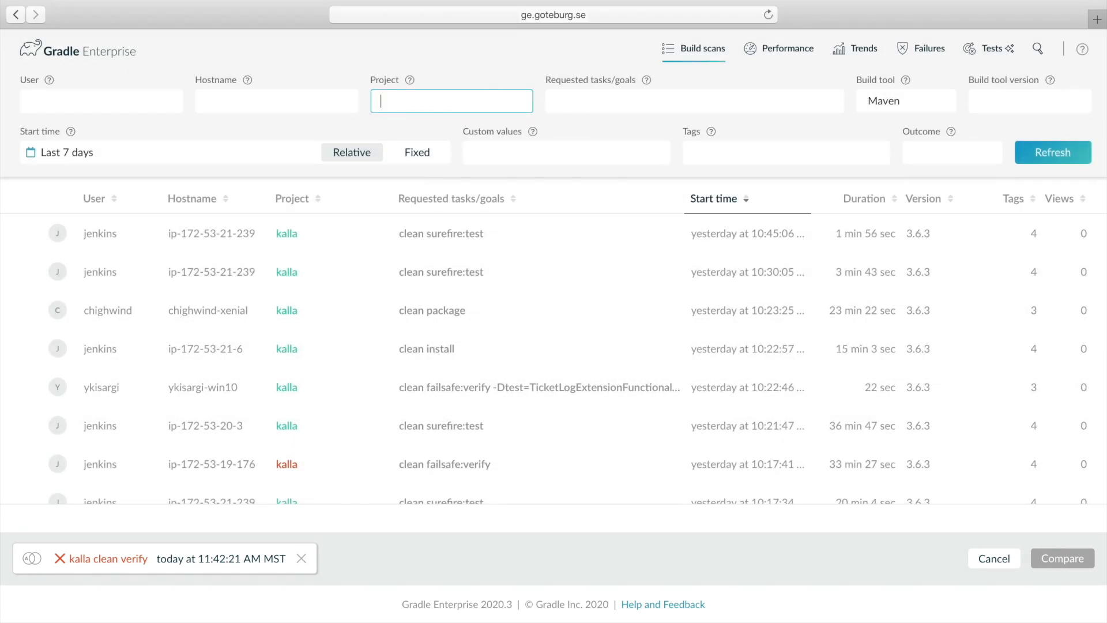
- Filter the build list to project kalla with a fixed start date of 28 February and refresh
text(kalla)
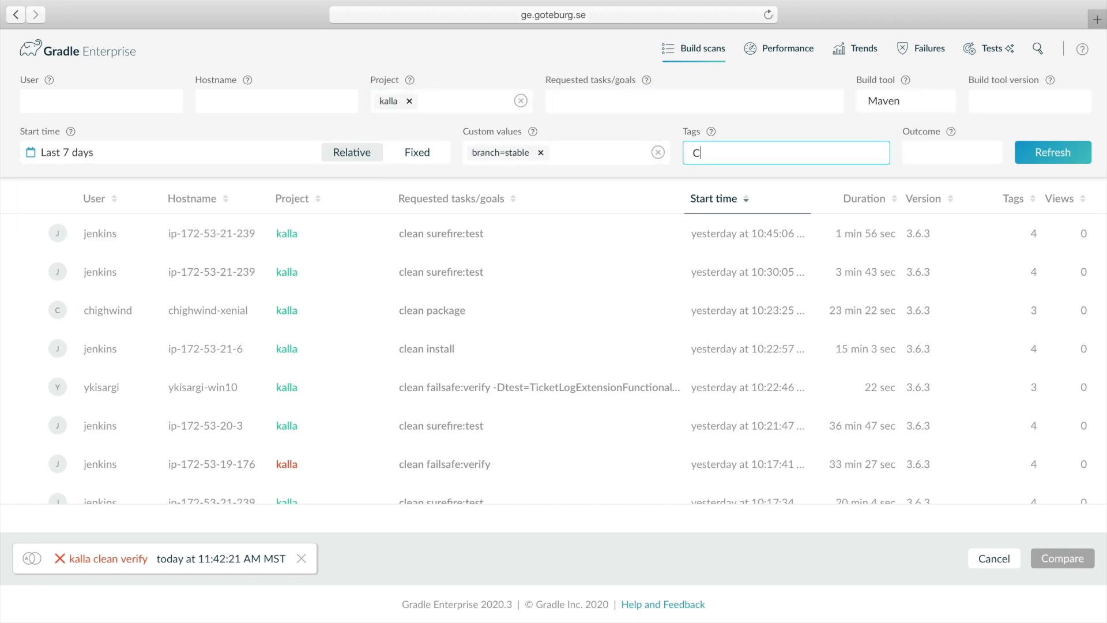
click(418, 152)
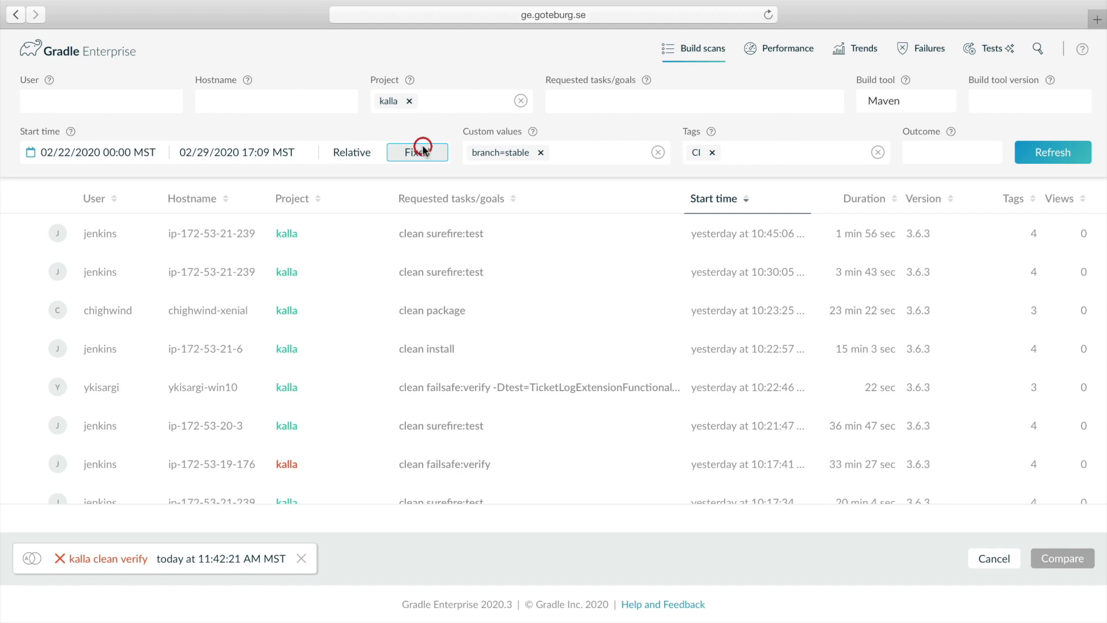
click(92, 153)
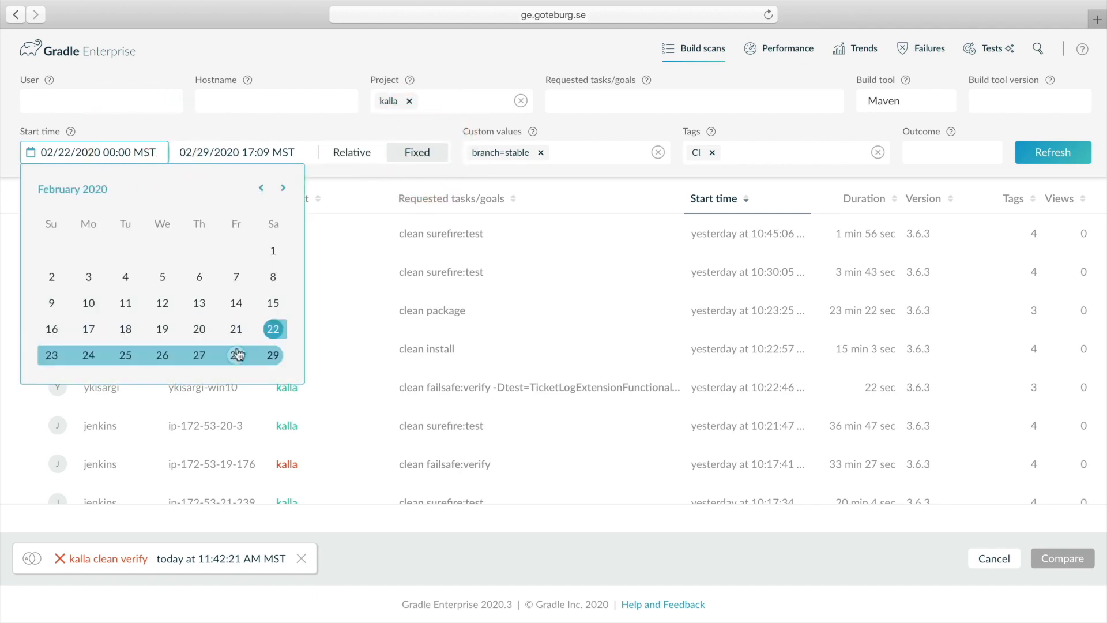
click(236, 355)
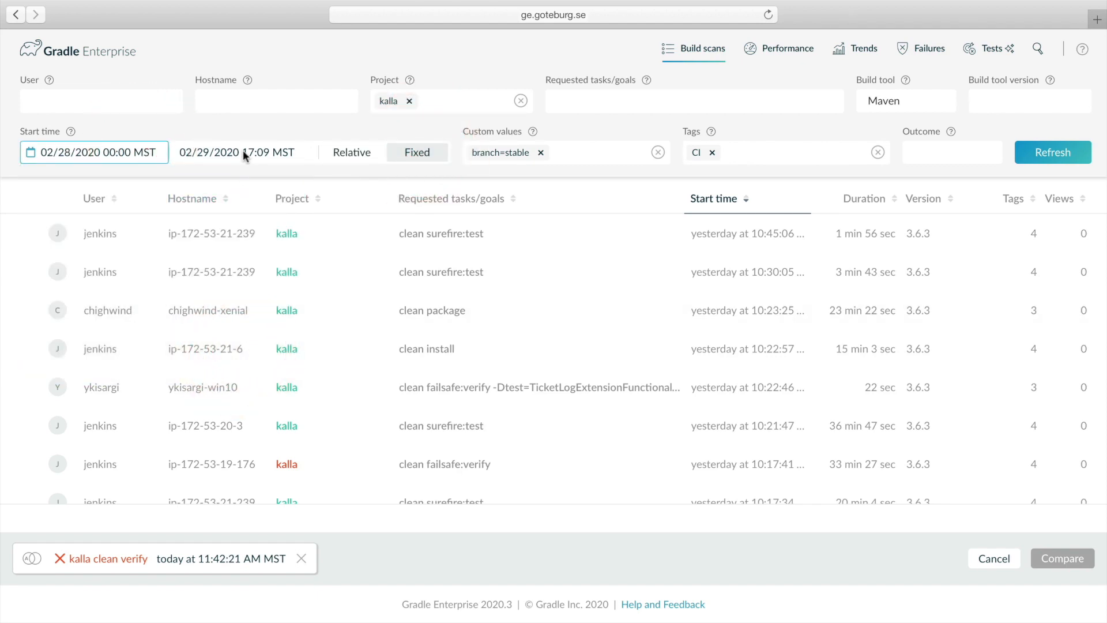
click(1053, 152)
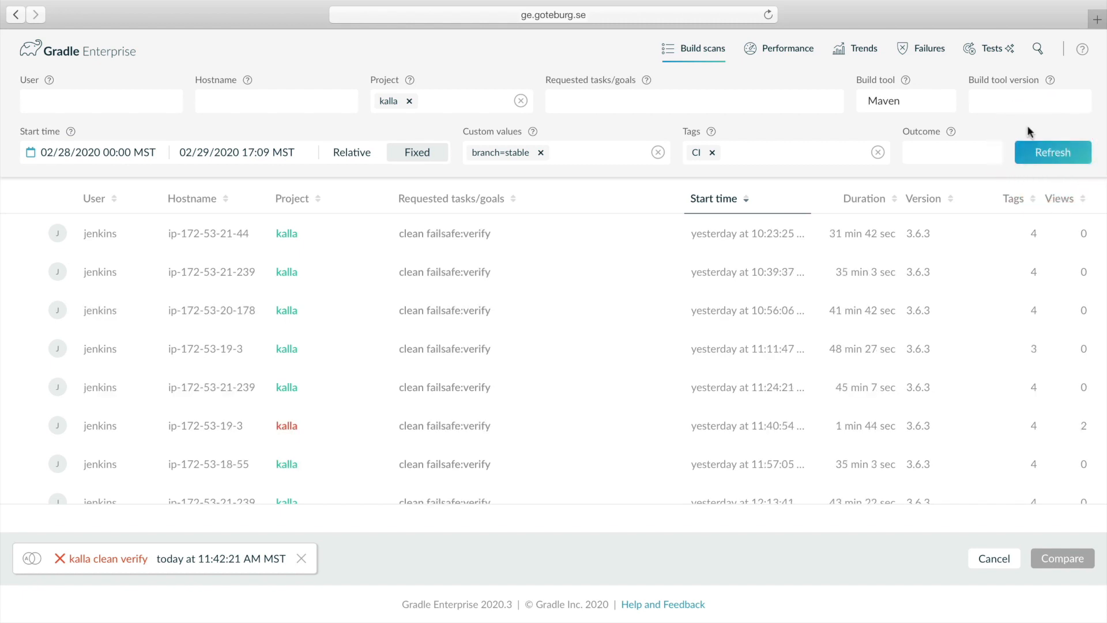
click(1051, 152)
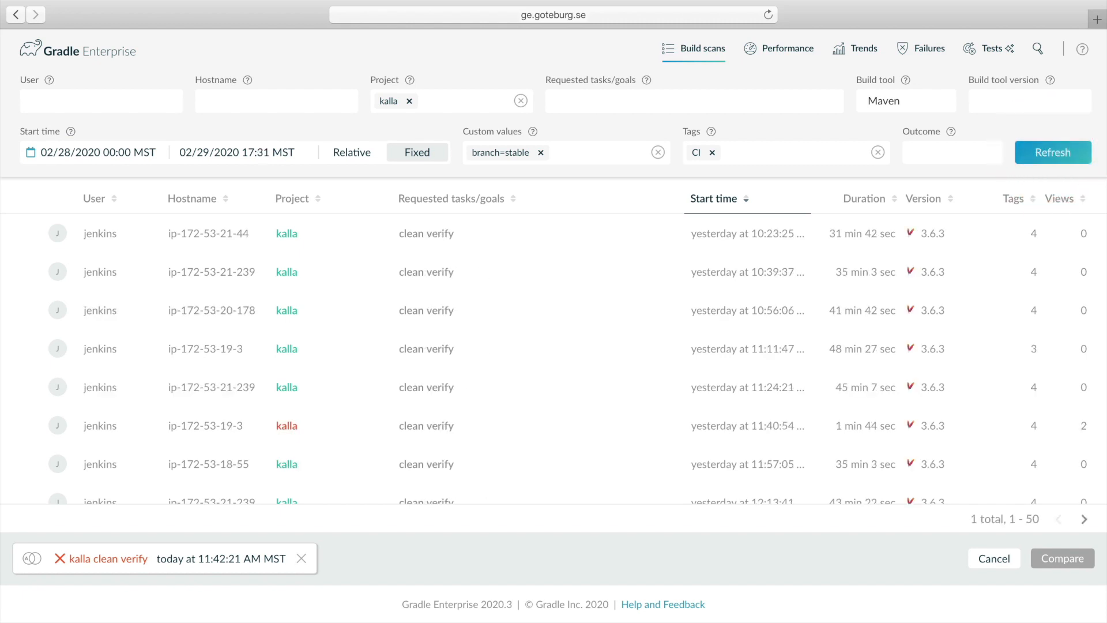
mouse_move(971, 153)
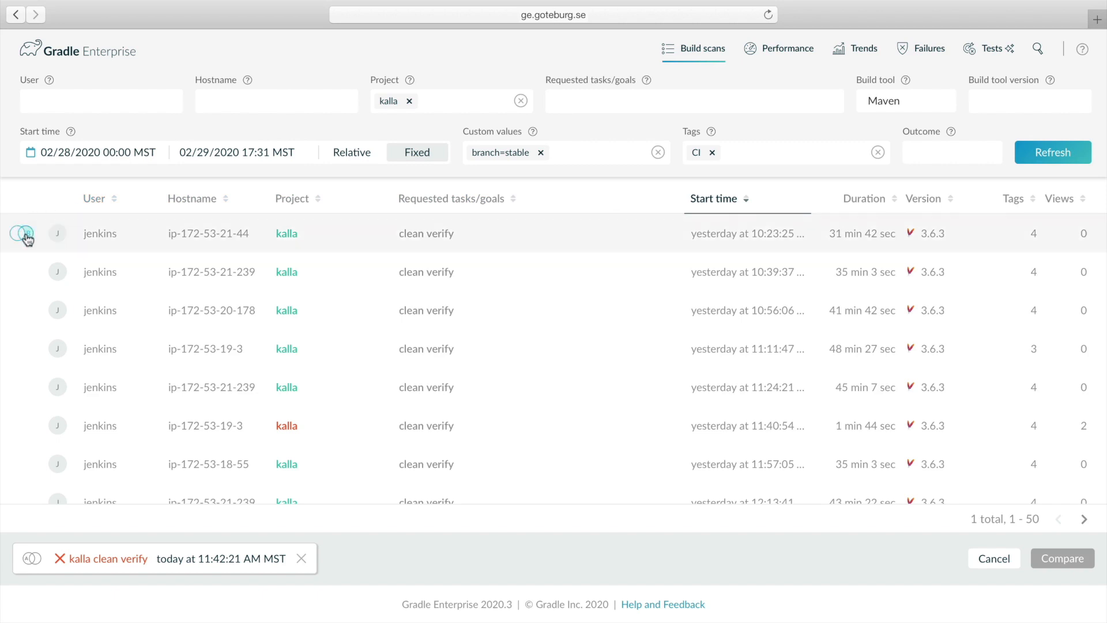
mouse_move(21, 234)
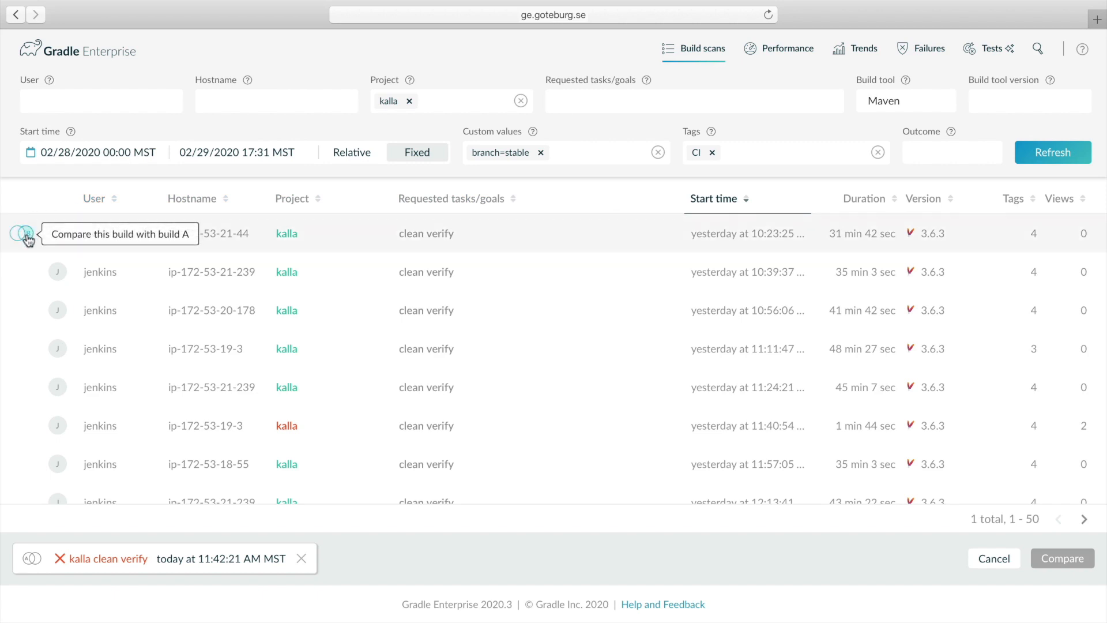
- Choose the top passing build as build B and run the comparison
click(23, 233)
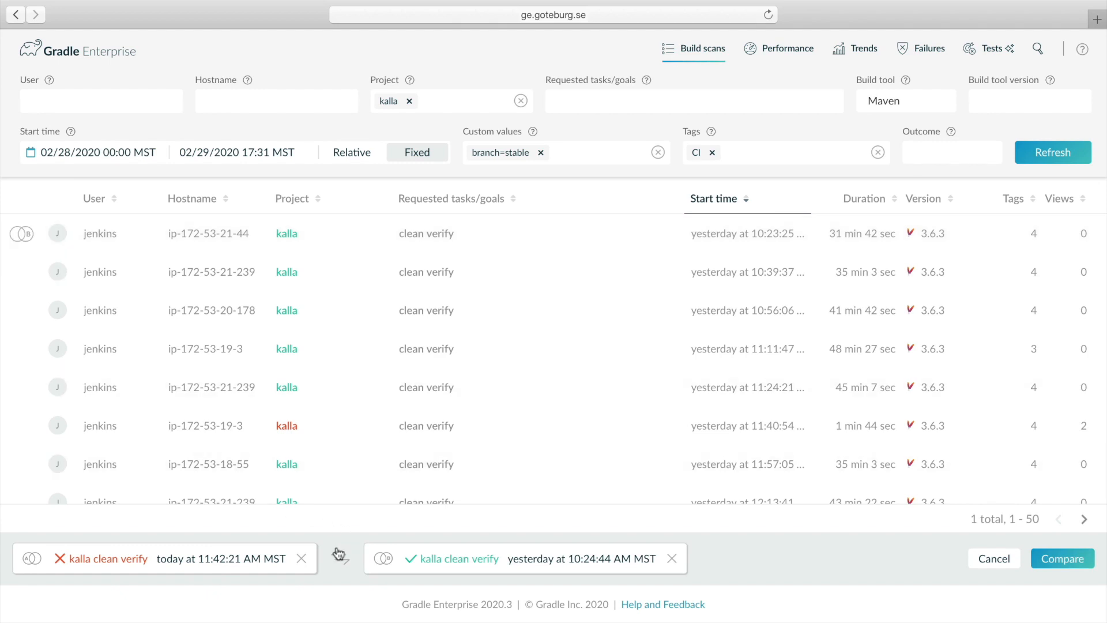
mouse_move(1031, 577)
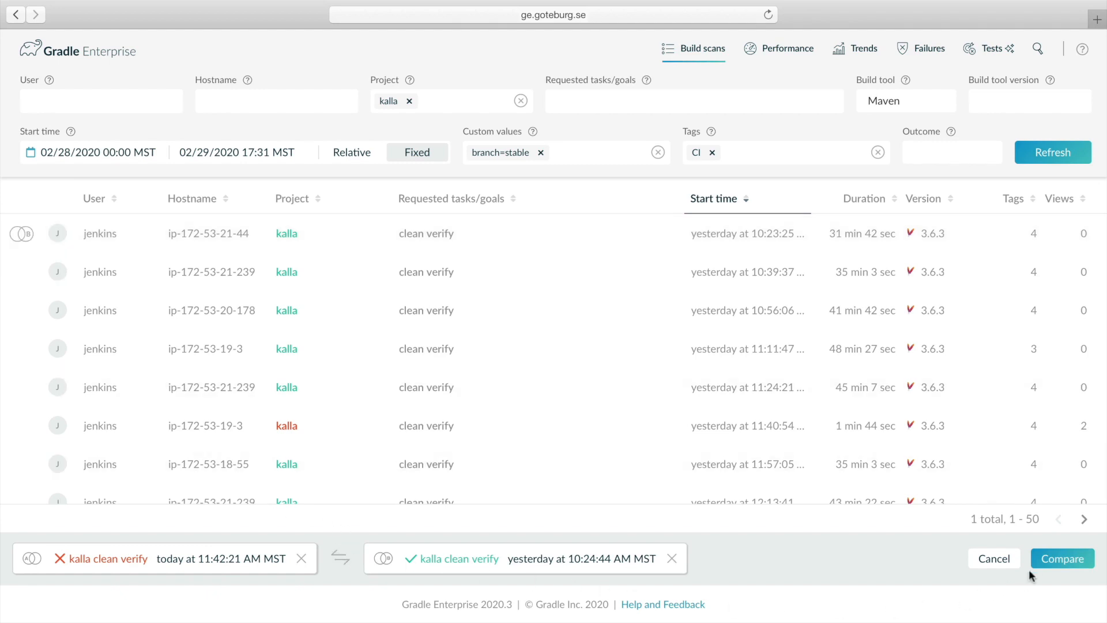
click(1062, 558)
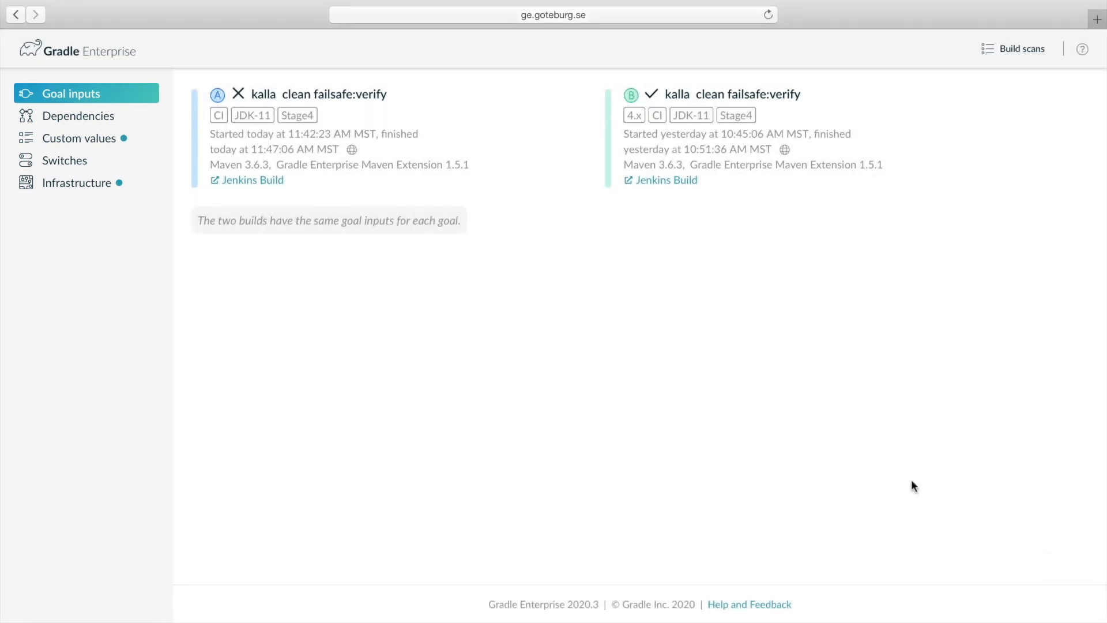
- Compare dependencies and custom values, finding identical dependencies but differing build and commit IDs
click(77, 115)
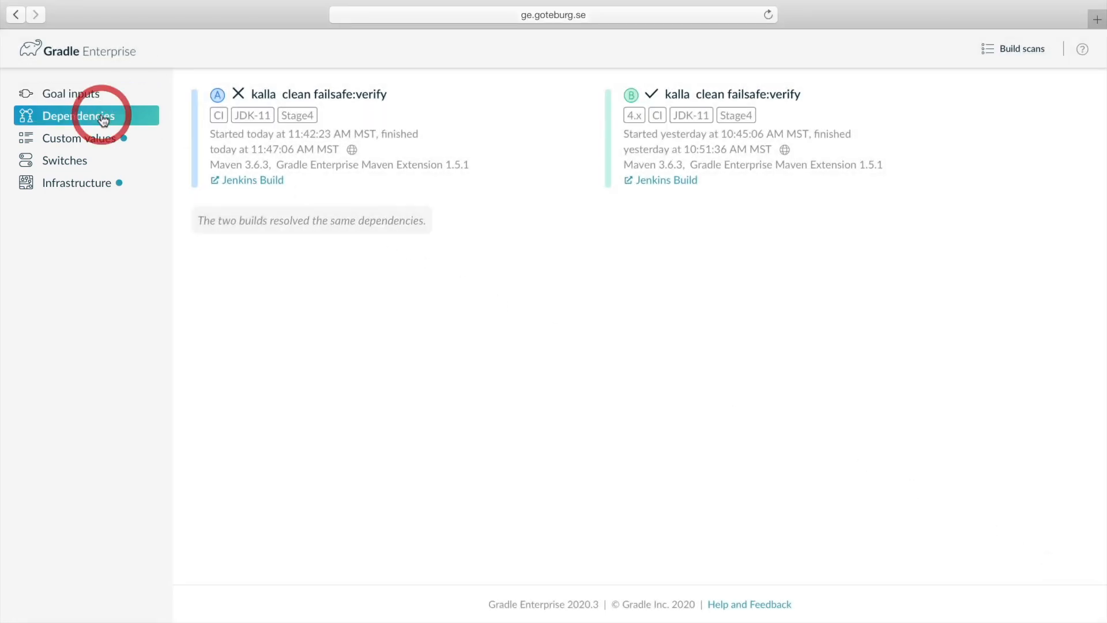
mouse_move(79, 137)
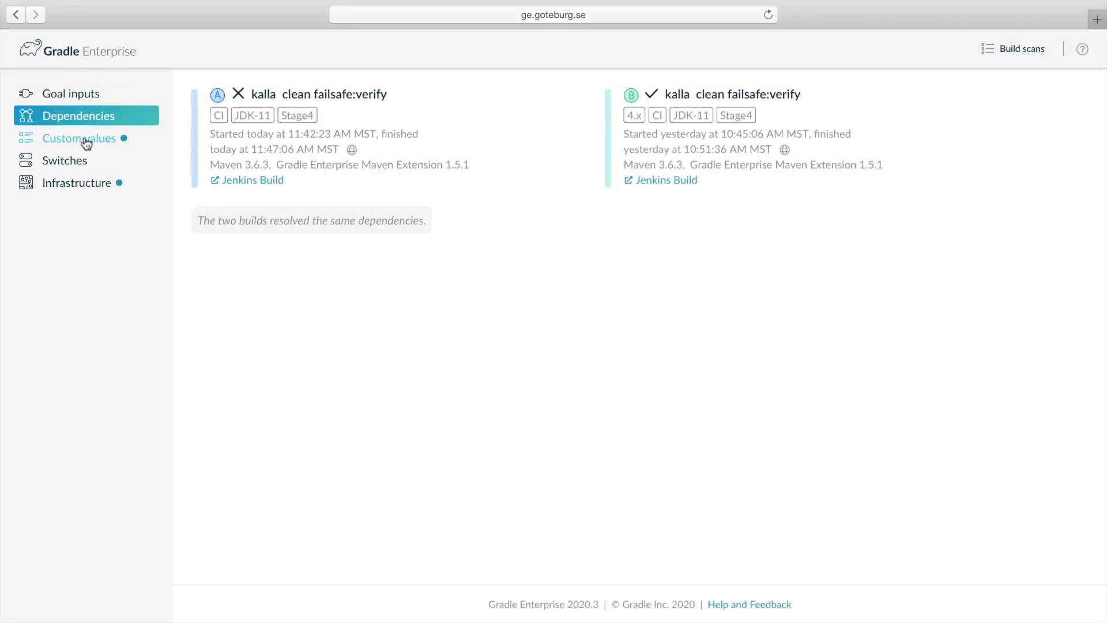
click(81, 137)
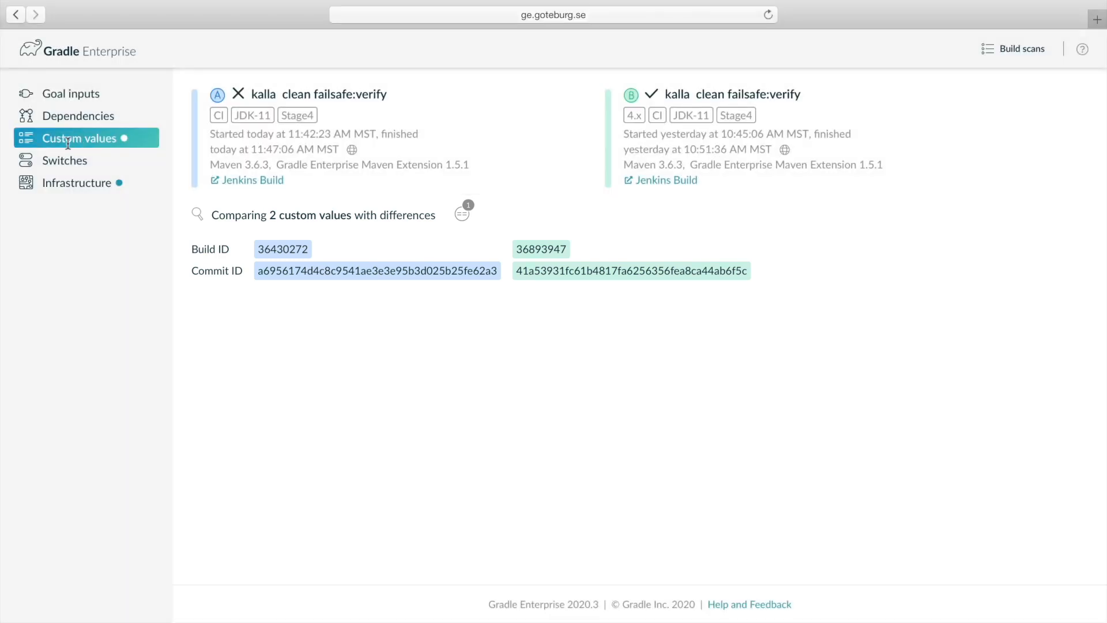
click(77, 182)
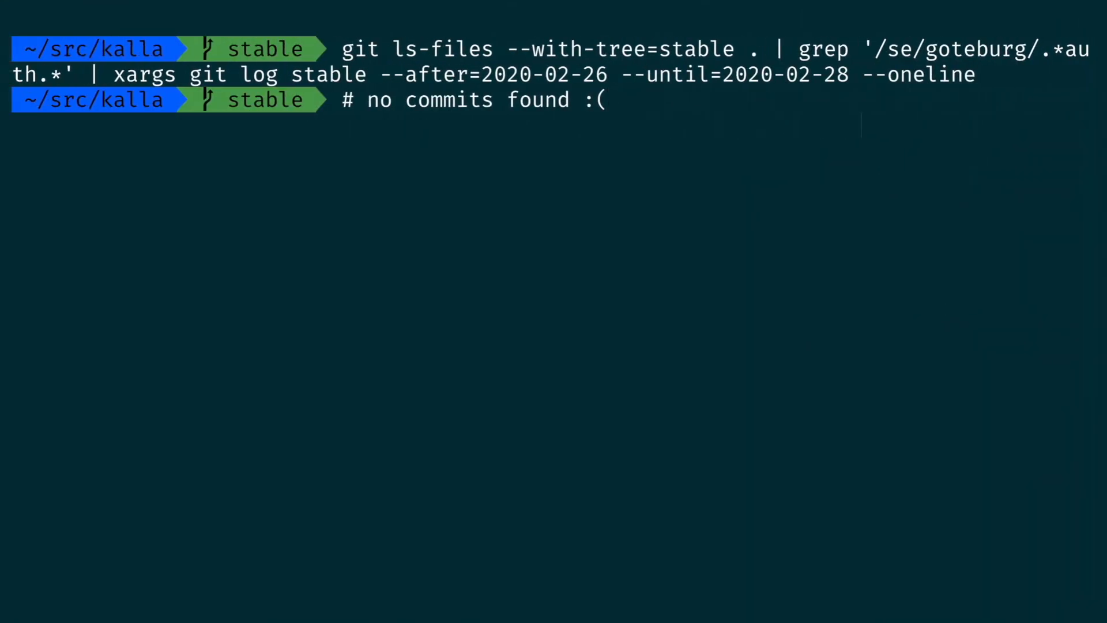
- Run git log on stable-branch 'kub' files for the date range and read the Jenkins ulimit-removal diff
text(git ls-files --with-tree=stable . | grep 'kub' | xargs git log stable --after=2020-02-26 --until=2020-02-28 --oneline)
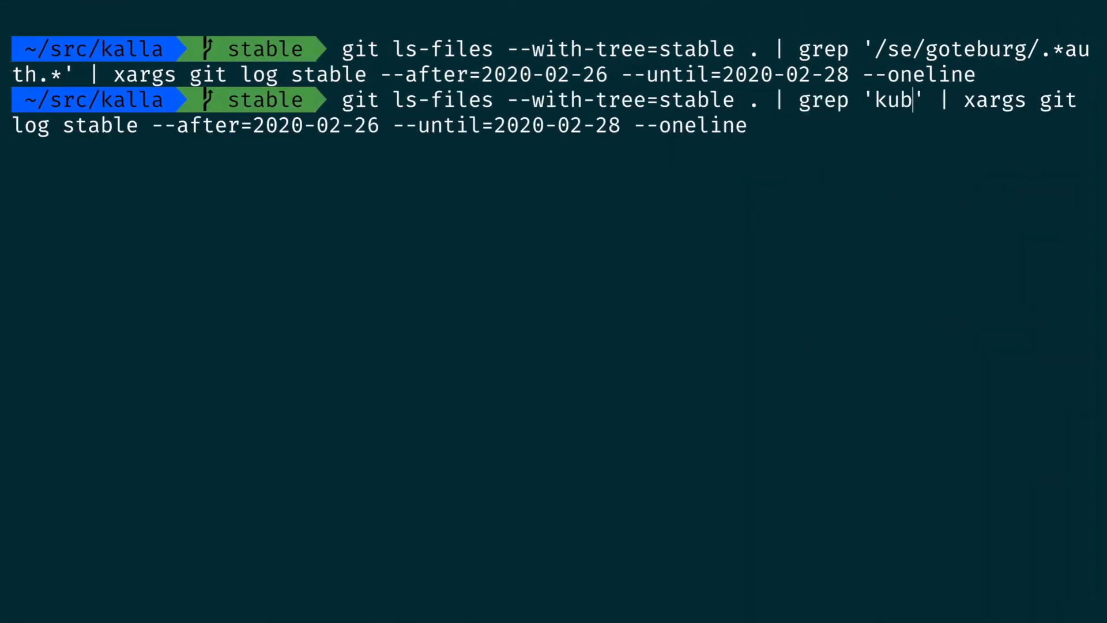
key(Return)
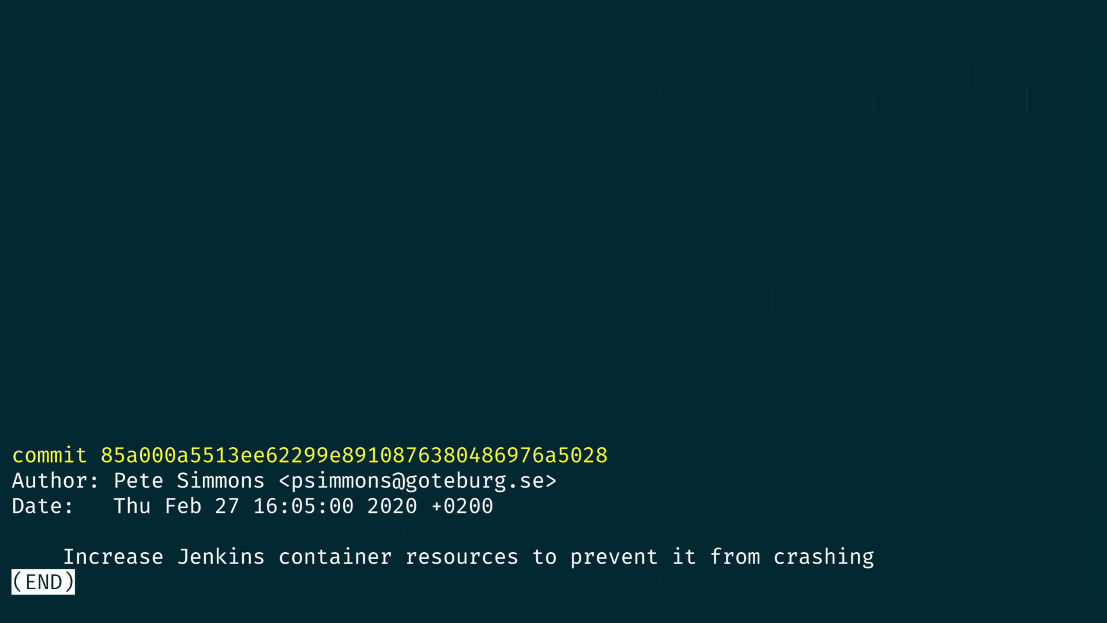
scroll(up, 3)
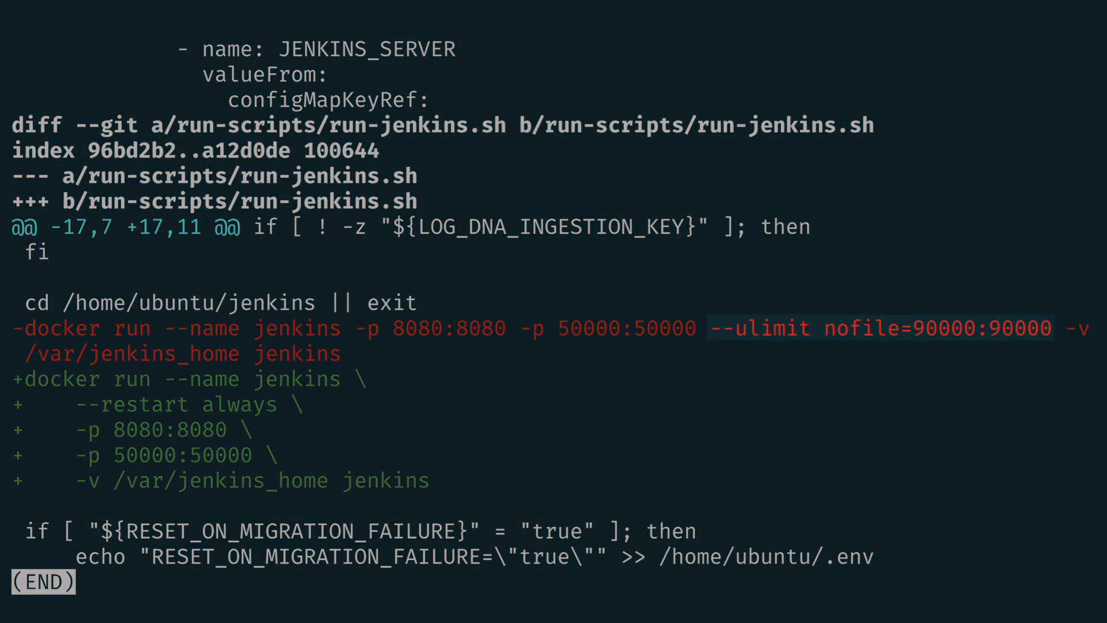